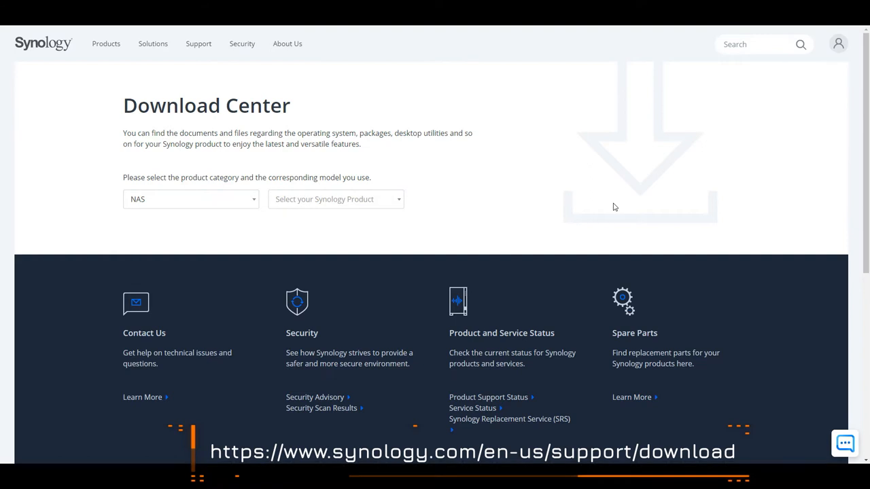
Search Download Center for the DS416slim model to list its downloads.
left_click(190, 199)
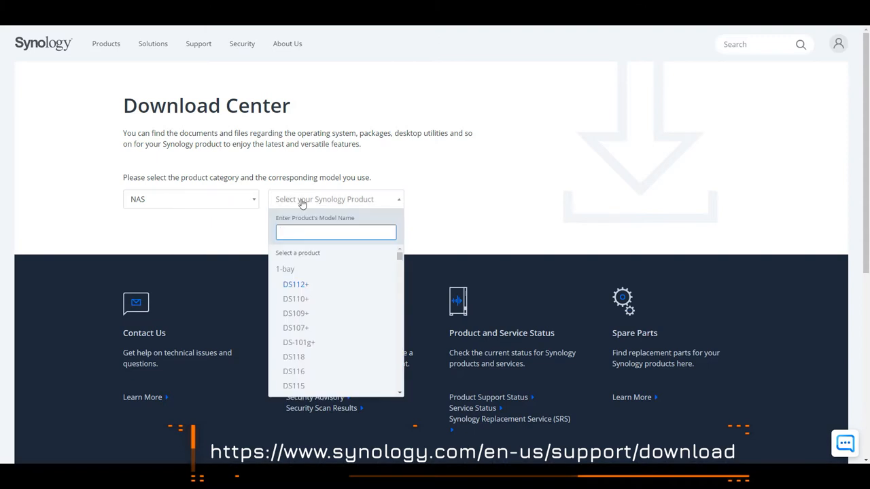
type("ds416slim")
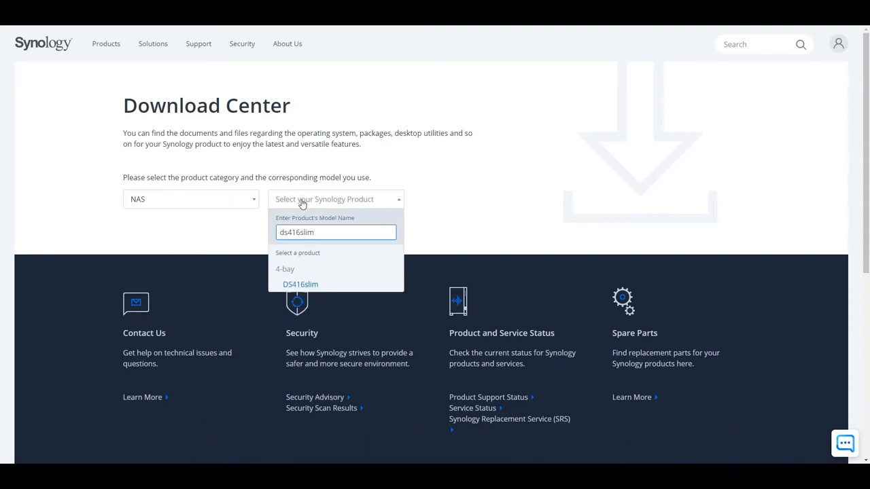
left_click(336, 231)
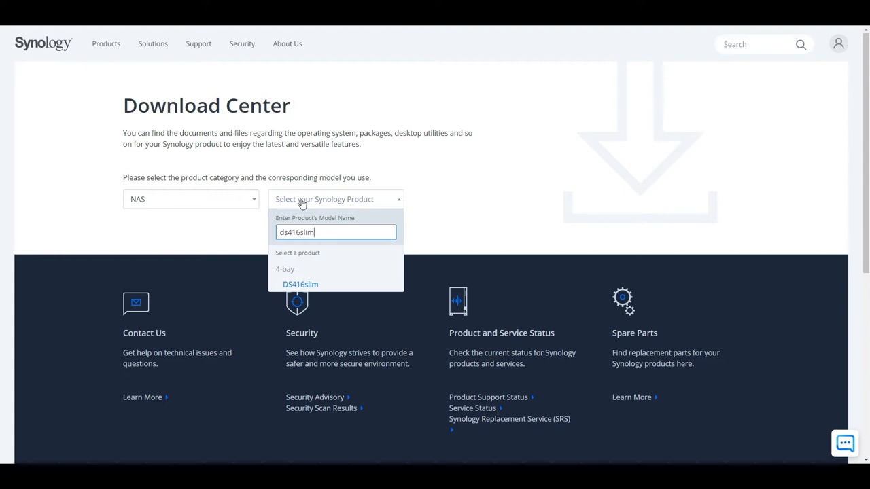
mouse_move(313, 287)
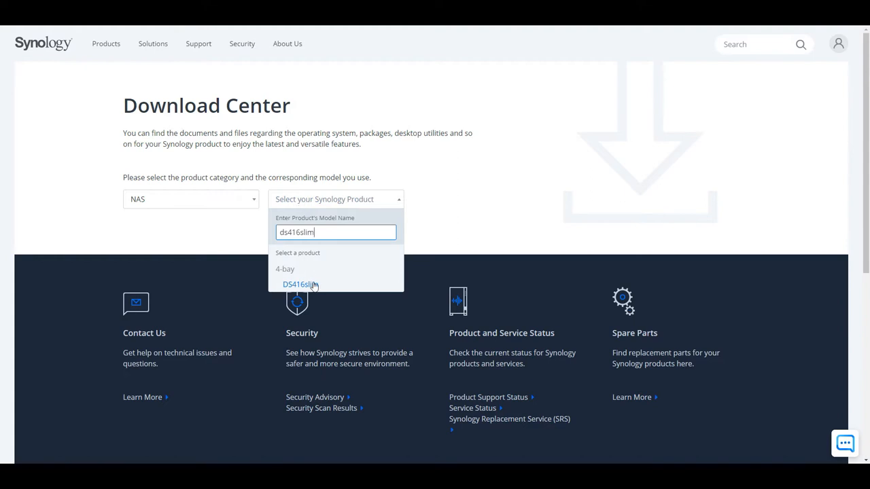
left_click(295, 284)
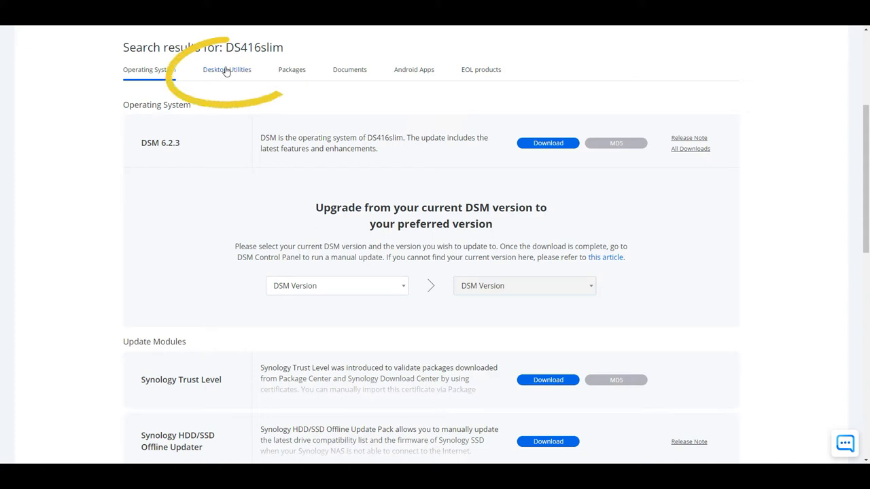
Download the Windows (exe) installer for Synology Assistant from Desktop Utilities.
left_click(227, 69)
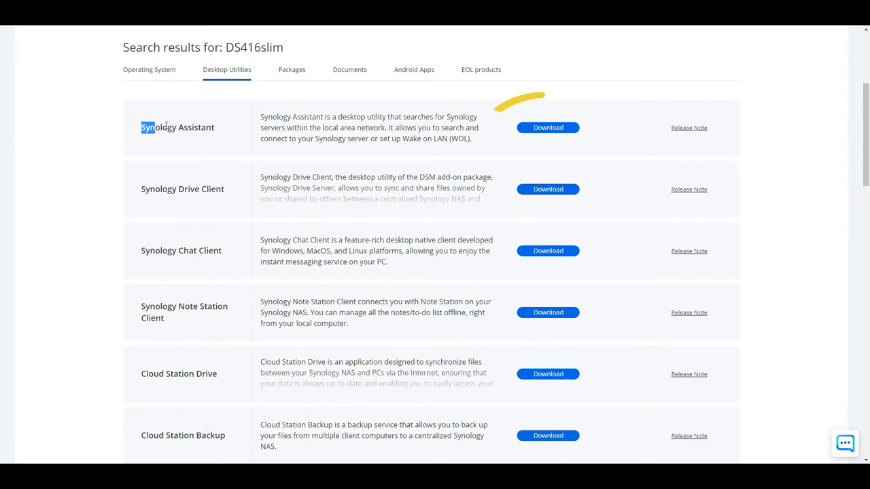
mouse_move(229, 129)
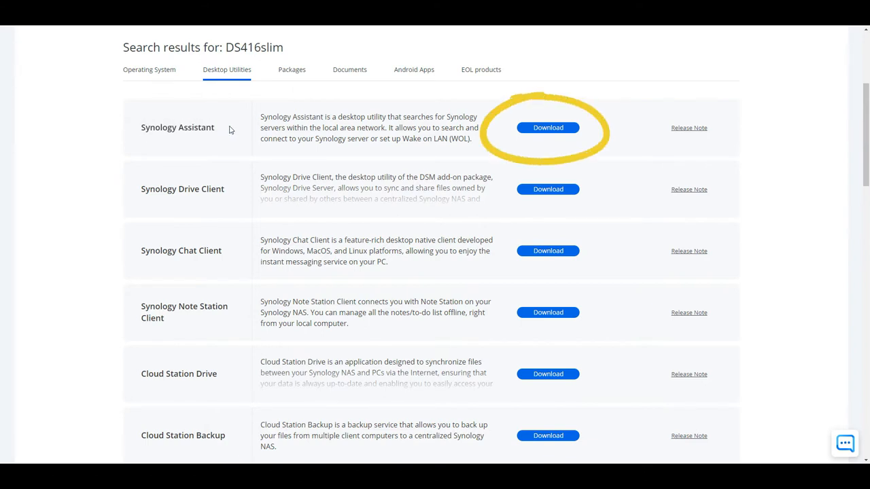
left_click(548, 128)
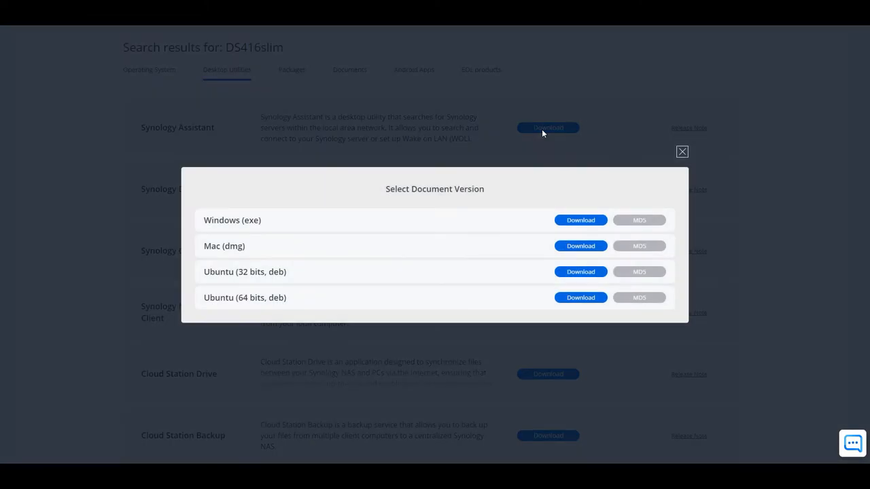
mouse_move(554, 181)
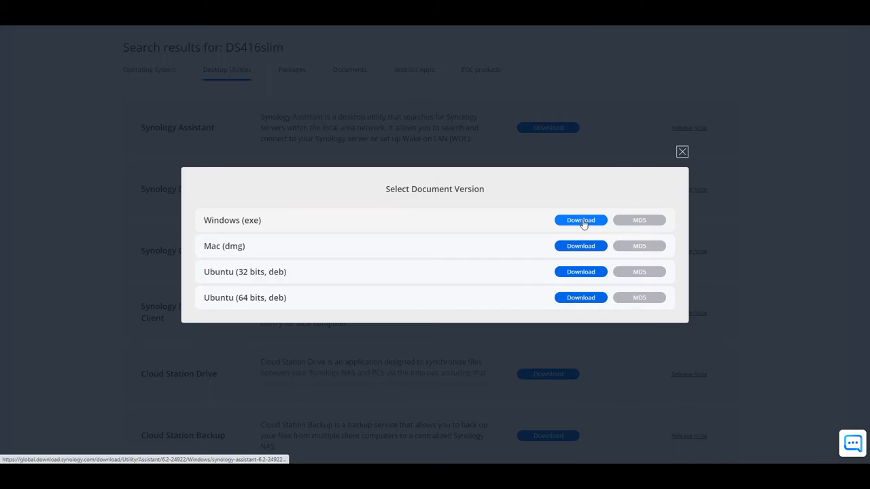
left_click(580, 220)
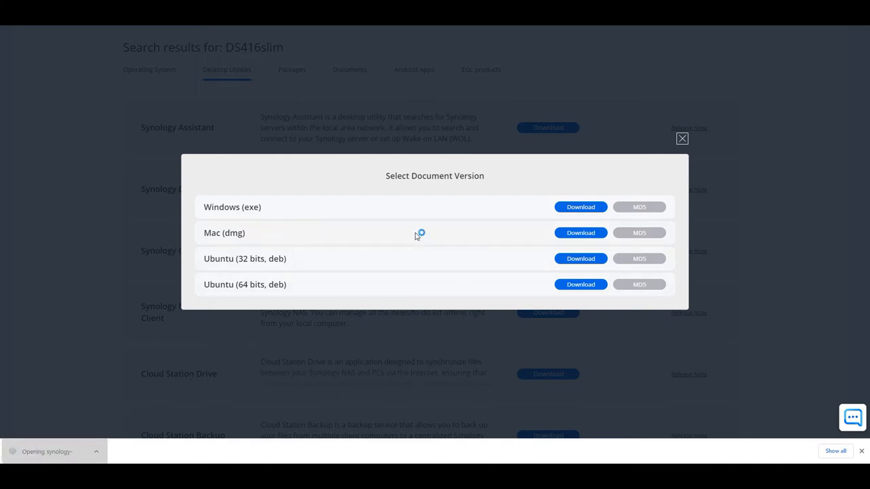
Run the Synology Assistant installer, dismissing the language prompt and cancellation message.
left_click(580, 207)
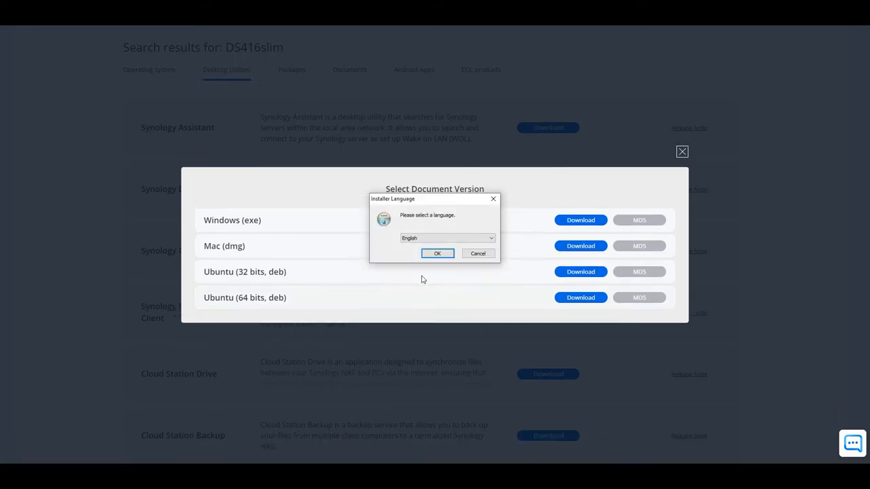
left_click(436, 253)
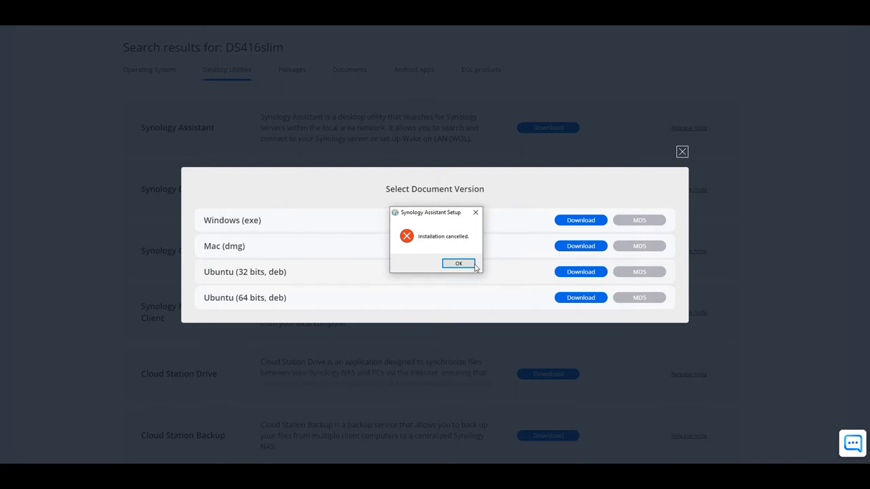
left_click(458, 263)
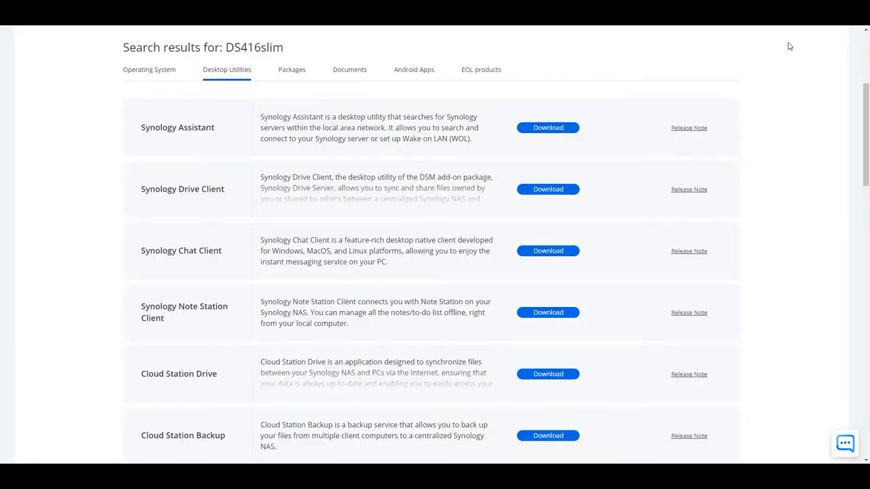
mouse_move(751, 115)
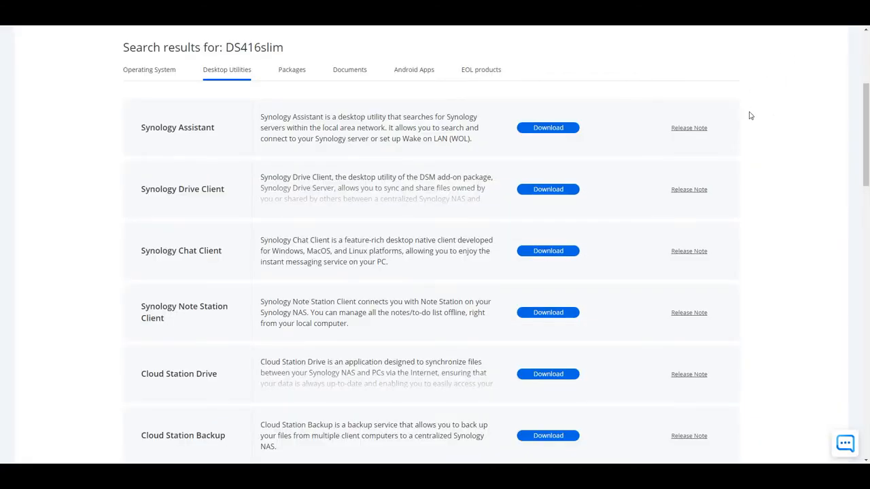
mouse_move(771, 79)
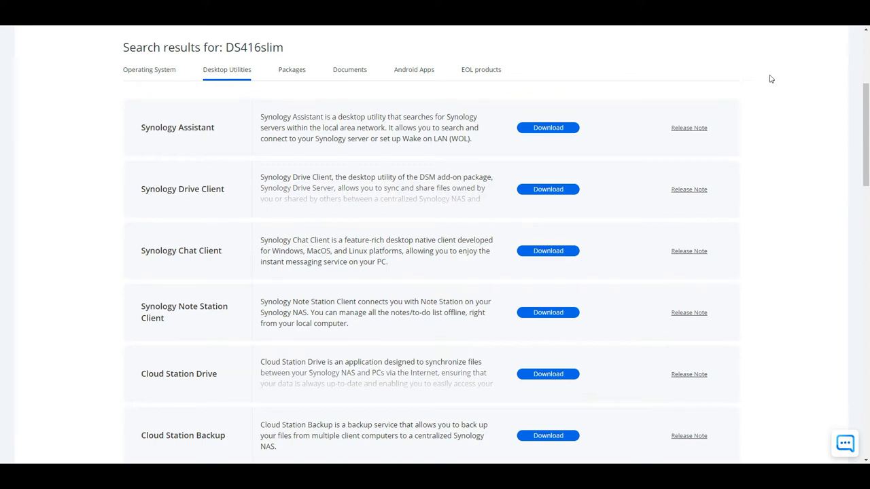
mouse_move(752, 114)
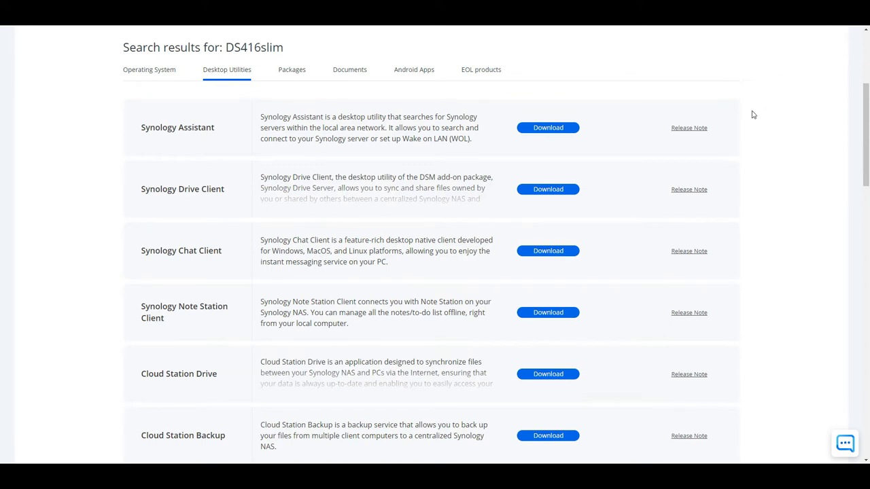
Launch Synology Assistant and choose Install on the uninstalled DS416slim.
left_click(547, 128)
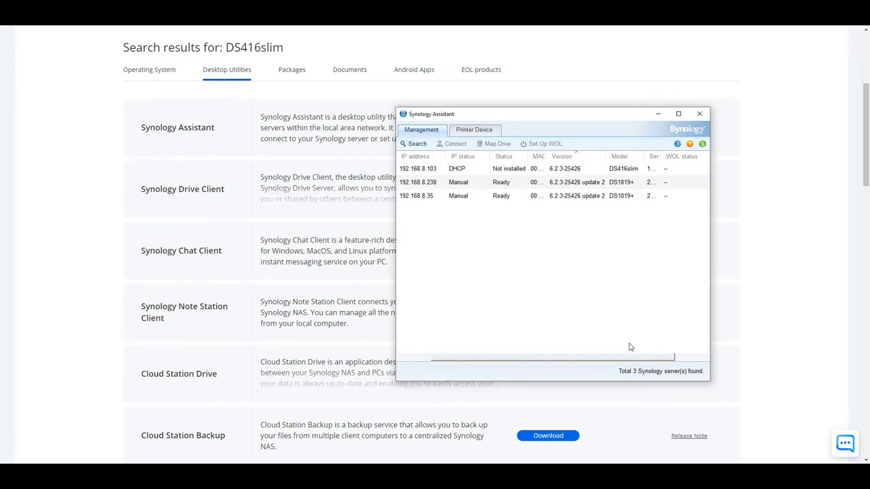
mouse_move(464, 187)
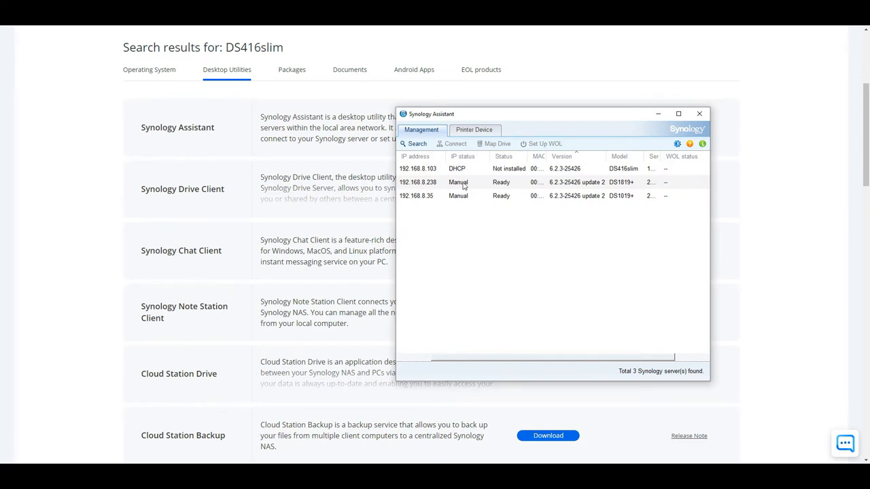
mouse_move(476, 220)
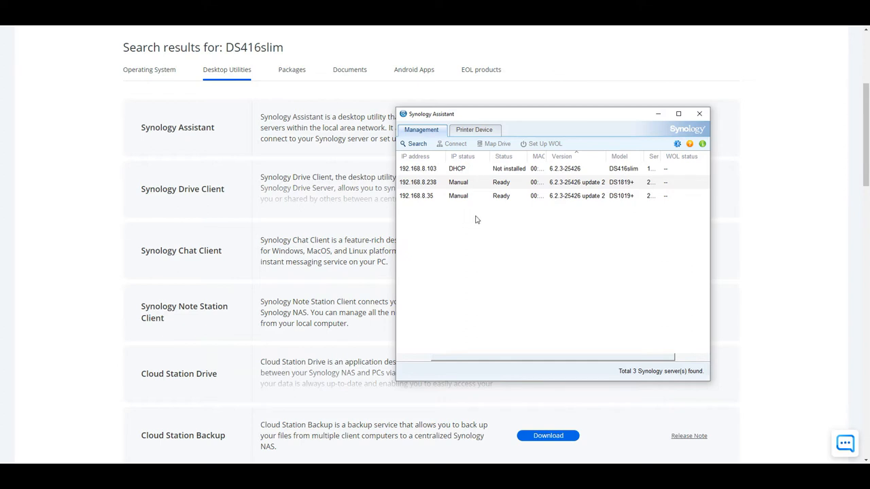
mouse_move(434, 175)
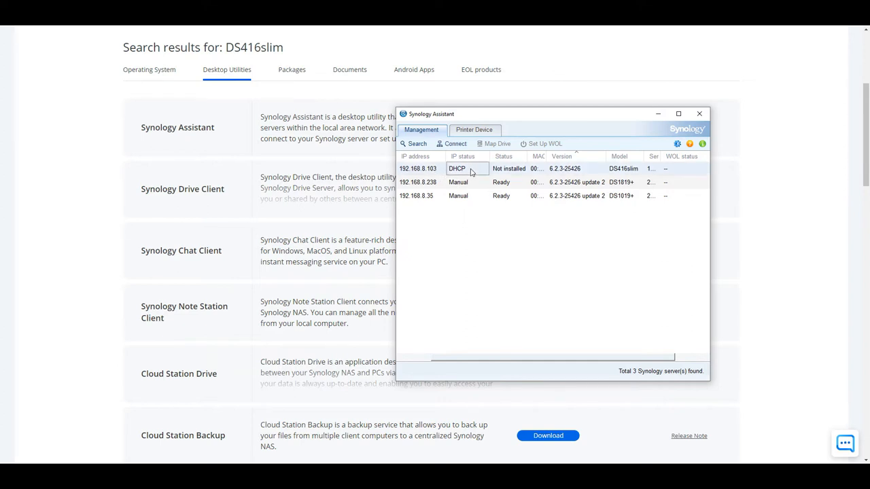
right_click(456, 169)
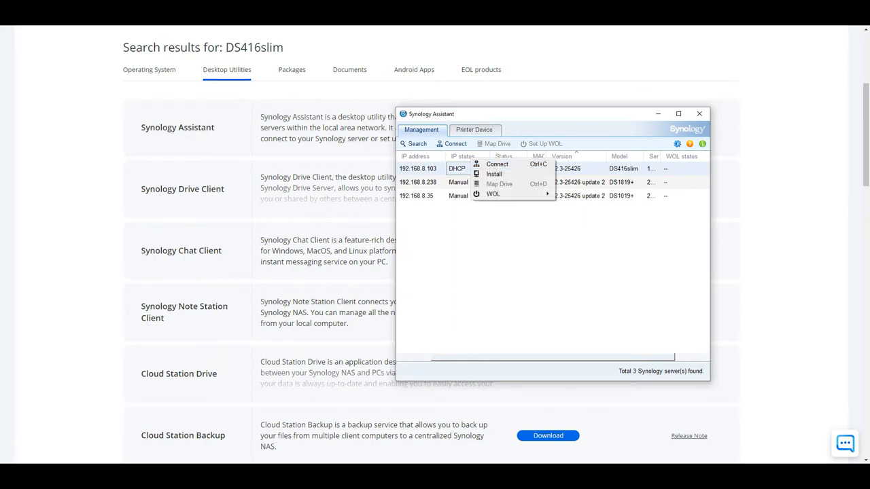
left_click(497, 165)
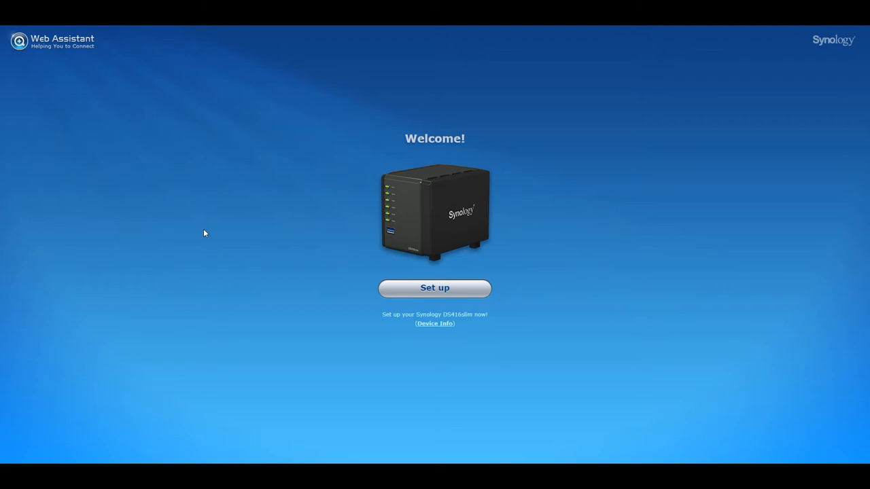
mouse_move(303, 293)
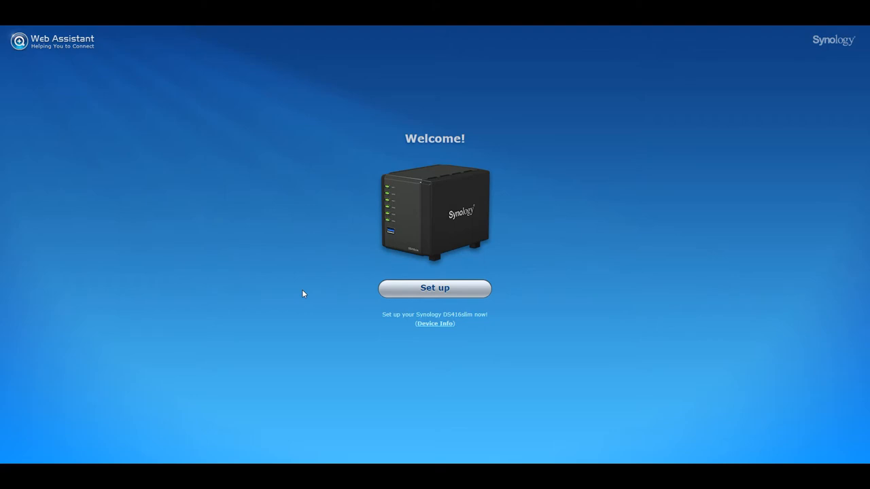
Install the latest DSM on the DS416slim, acknowledging erasure of all disk data.
left_click(434, 288)
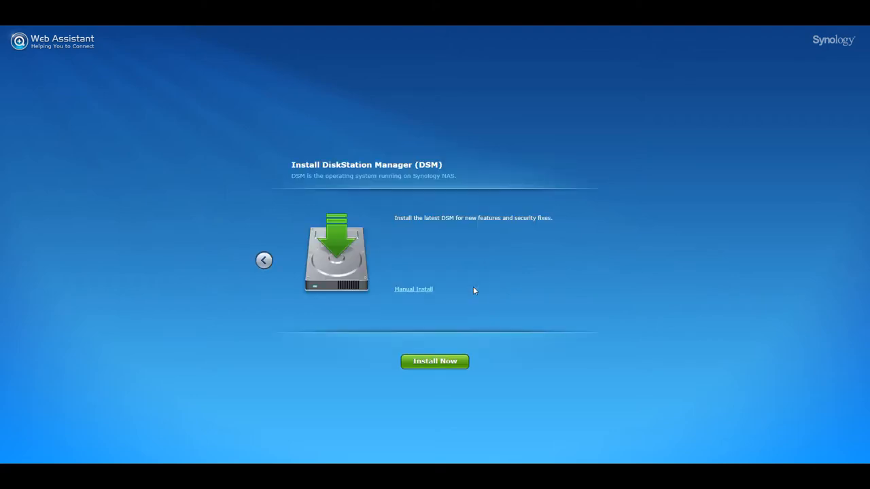
left_click(434, 361)
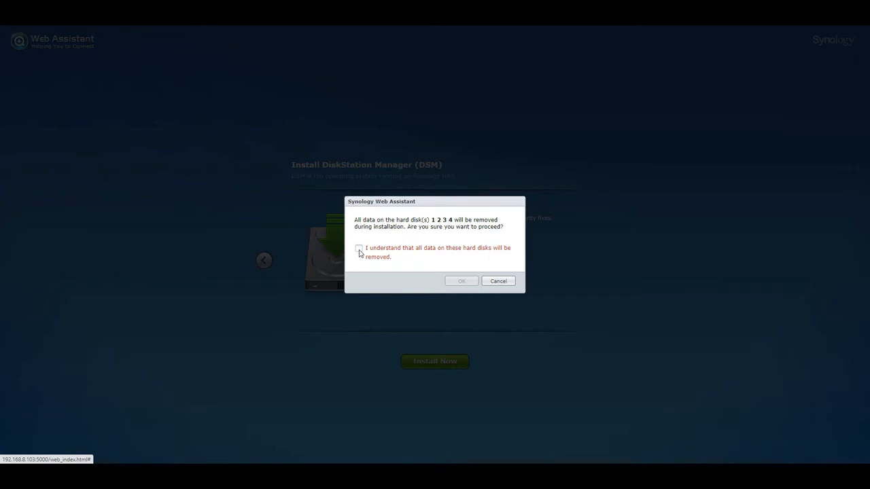
left_click(359, 248)
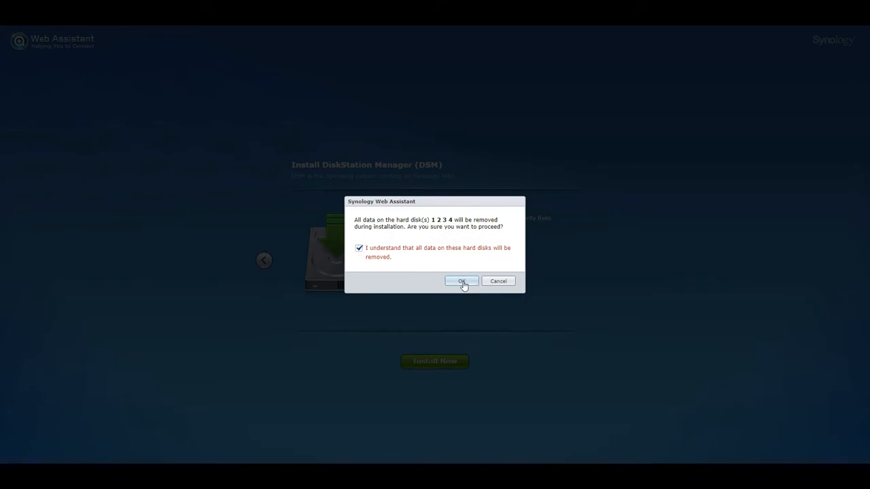
left_click(461, 281)
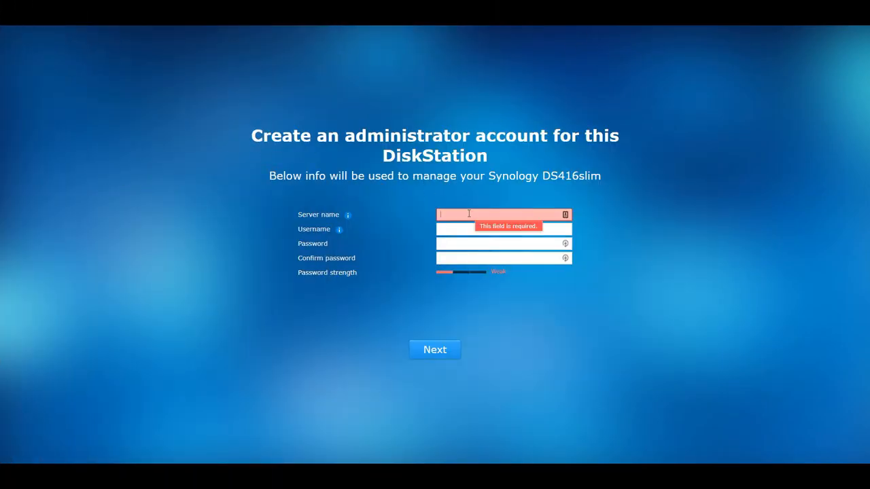
Create the administrator account with server name NAS, username admin and a matching password.
type("NAS")
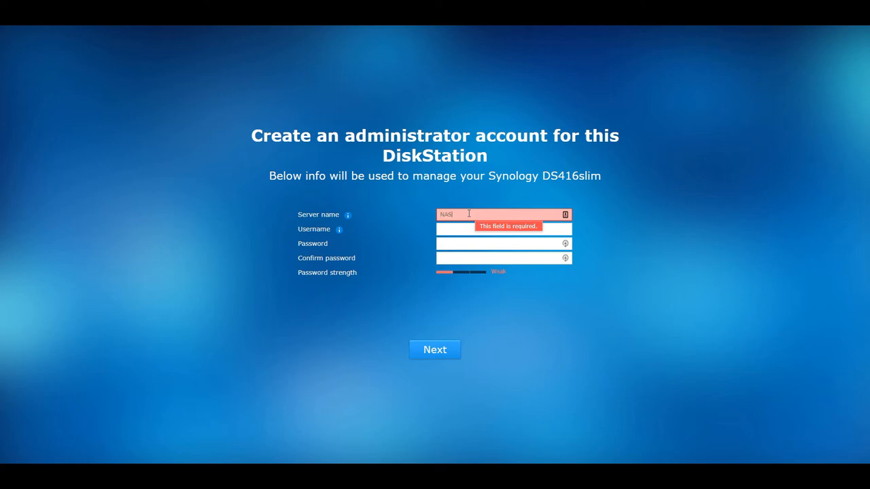
type("admin")
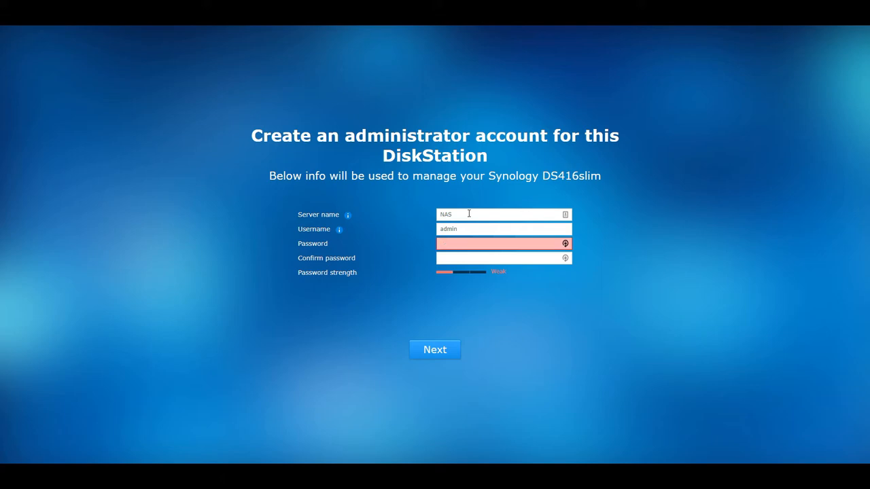
type("password")
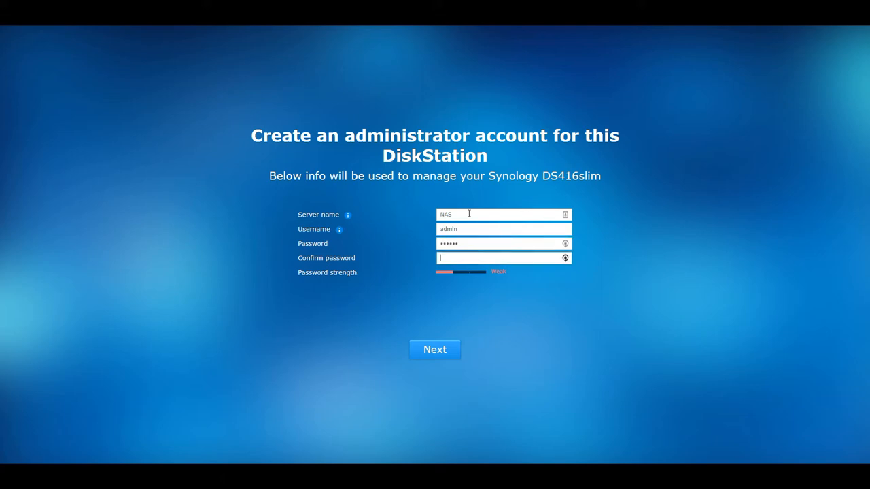
type("••••••")
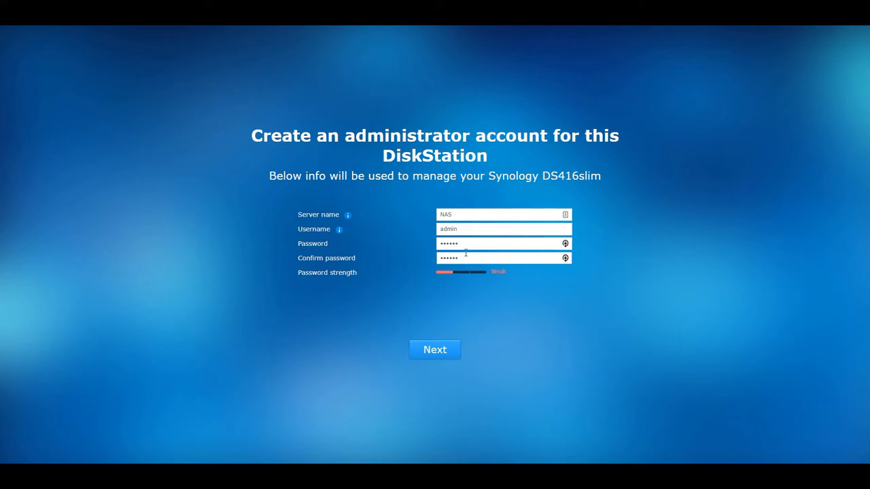
left_click(434, 349)
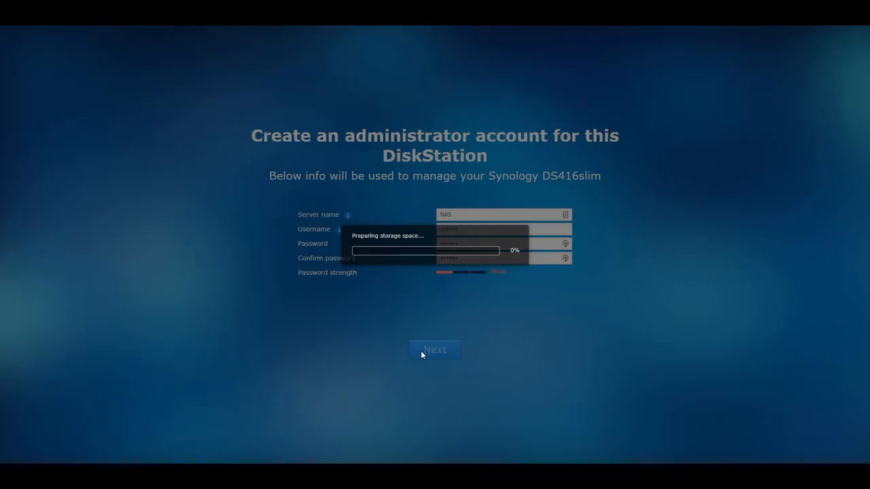
Skip QuickConnect setup and the recommended packages, then finish setup into DSM.
left_click(434, 349)
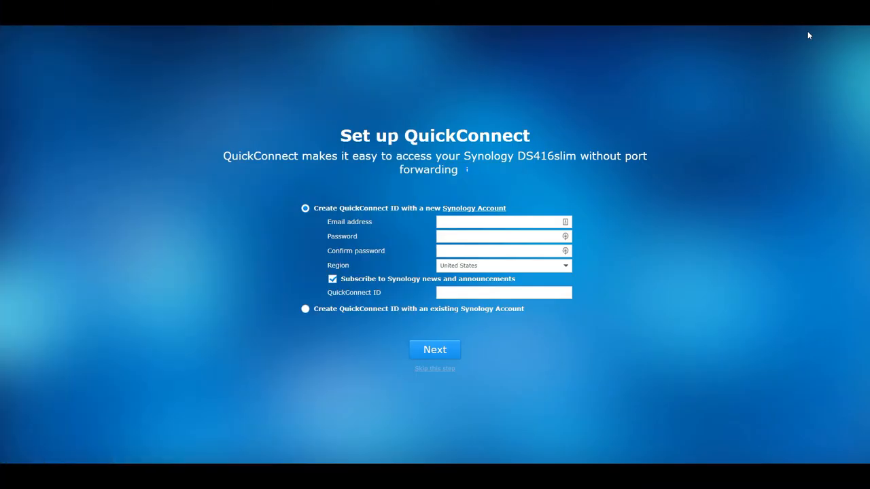
mouse_move(811, 29)
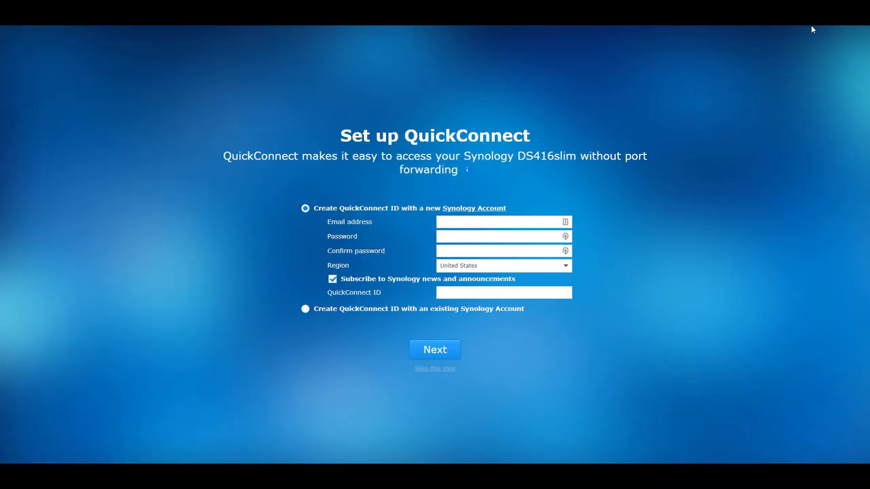
mouse_move(408, 247)
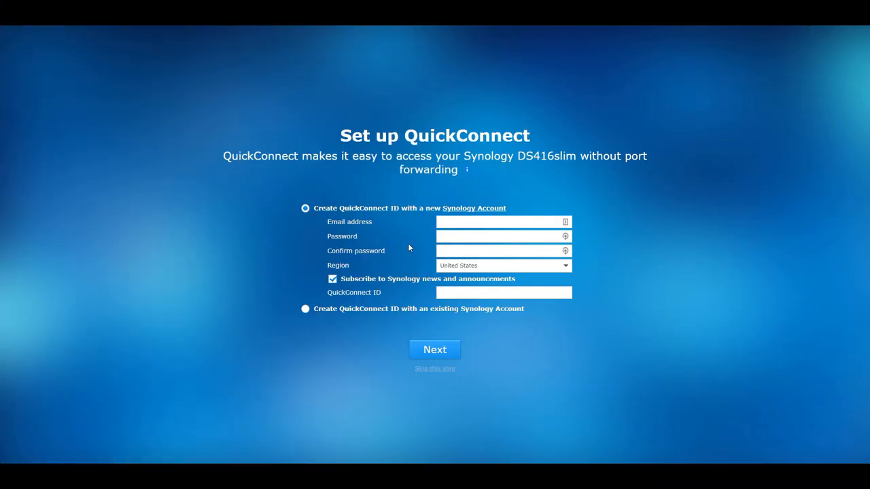
mouse_move(381, 309)
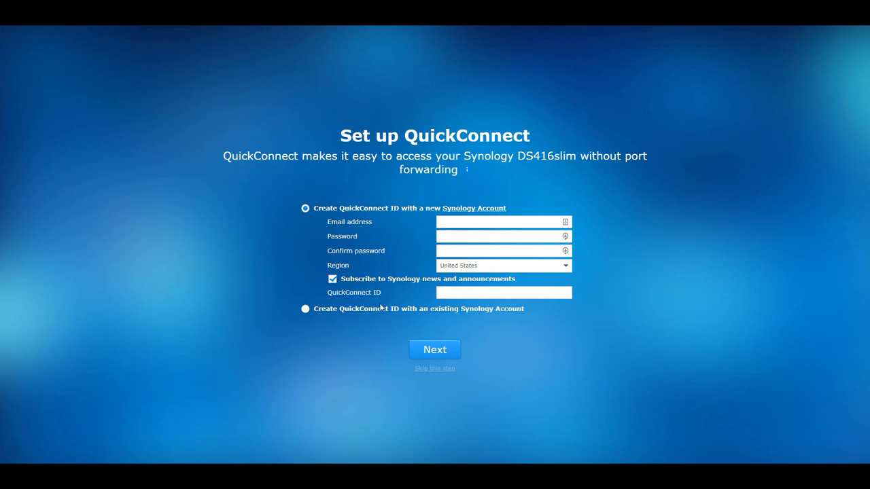
left_click(305, 309)
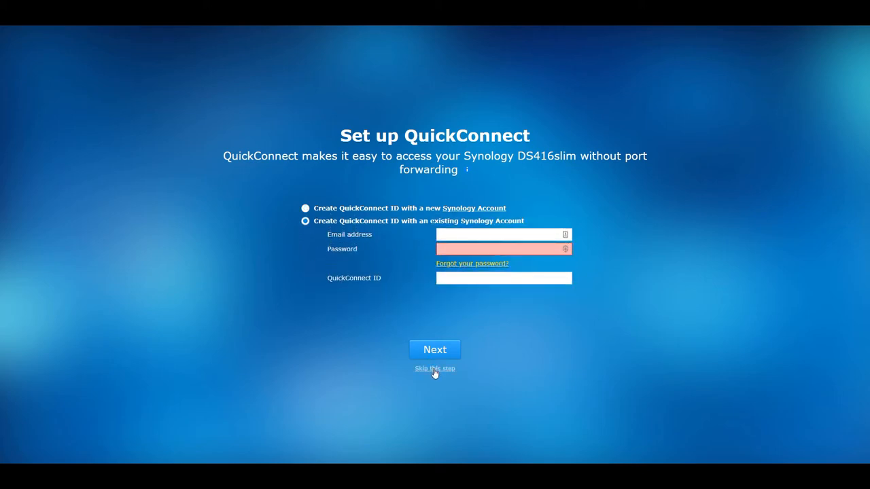
left_click(434, 368)
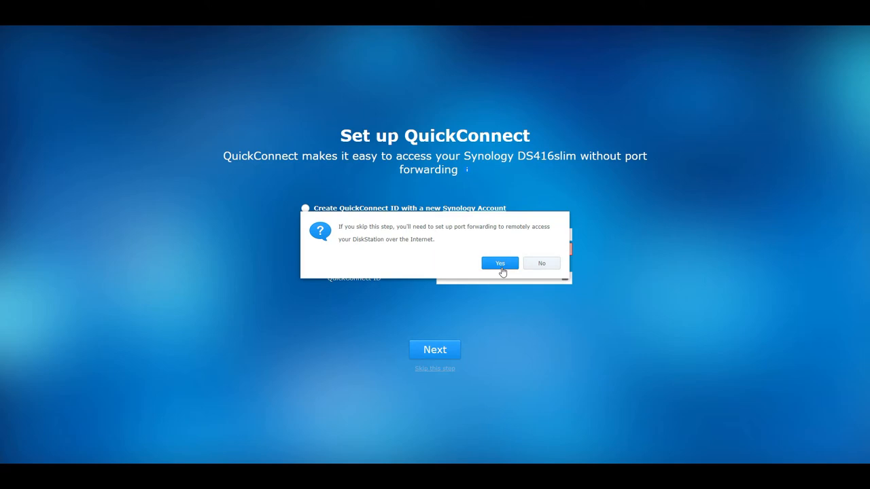
left_click(499, 263)
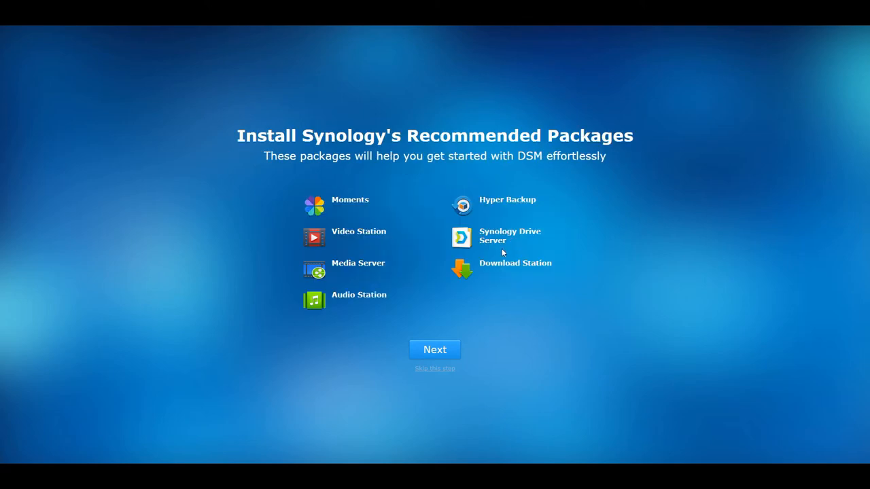
mouse_move(281, 184)
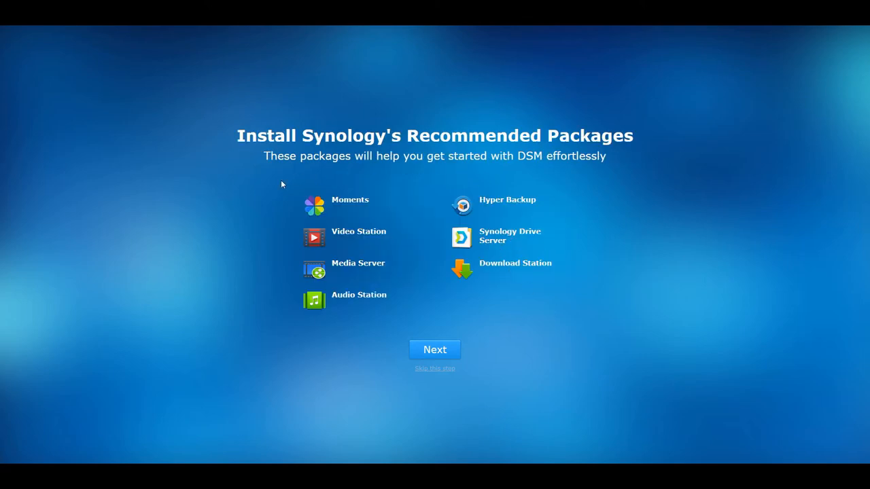
mouse_move(495, 291)
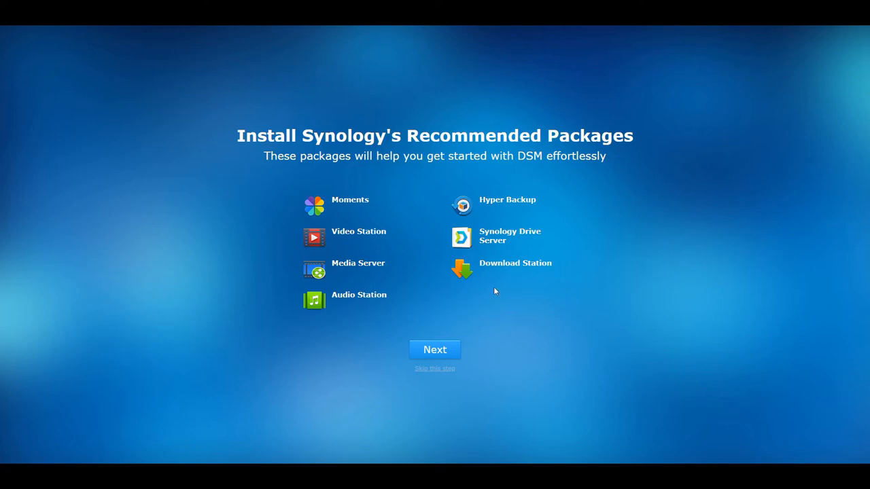
mouse_move(540, 177)
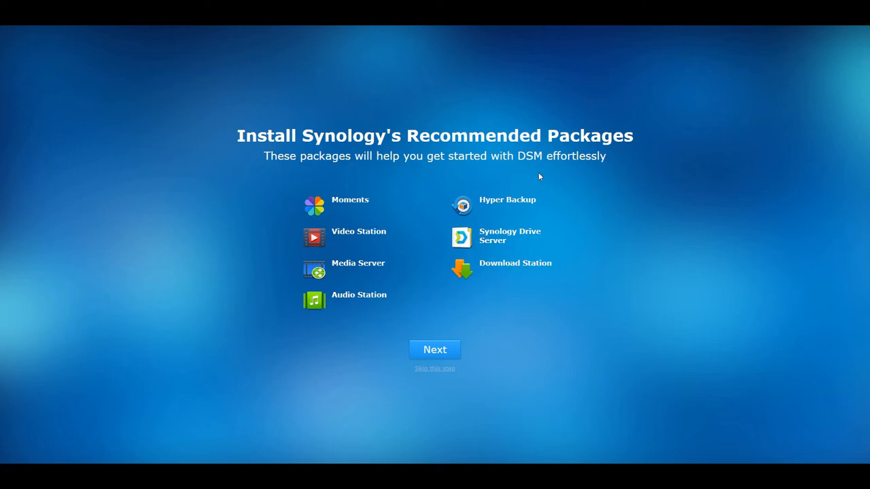
mouse_move(578, 244)
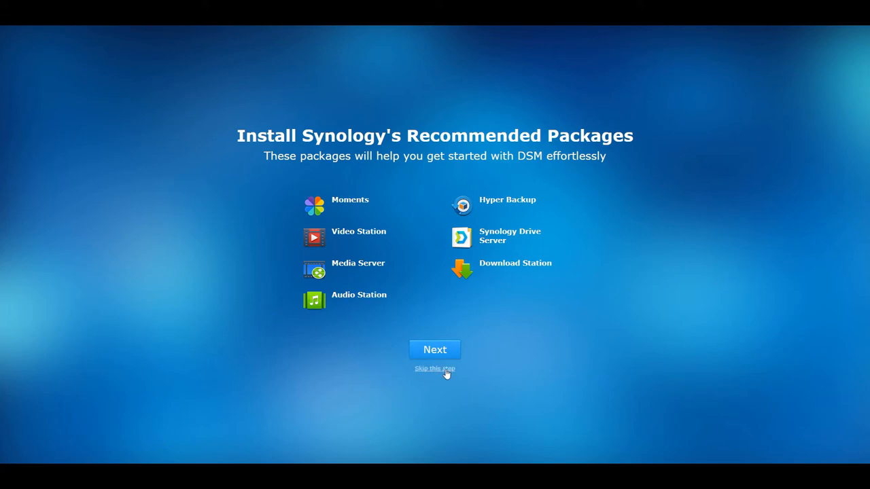
left_click(434, 369)
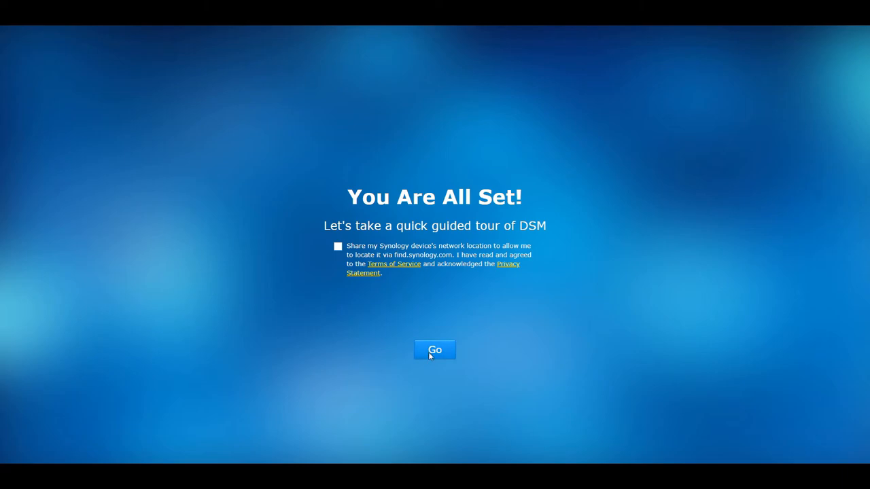
left_click(434, 349)
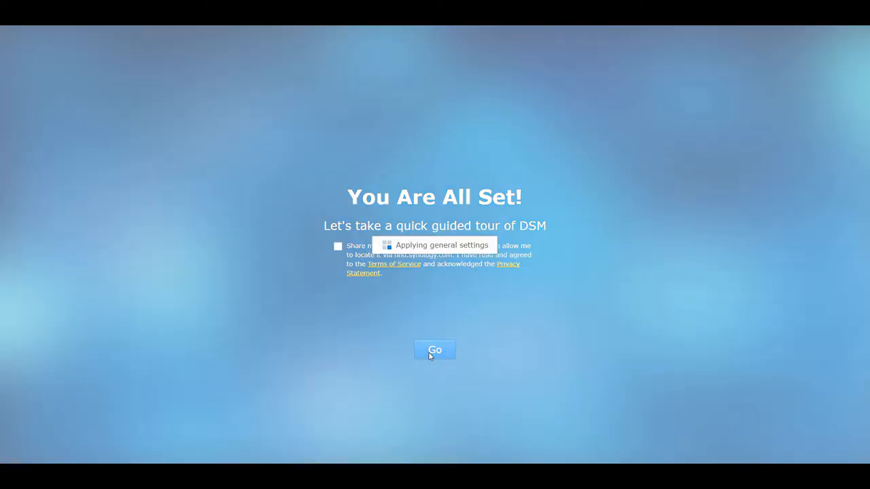
Dismiss the welcome and Smart Update notices and decline device analytics.
left_click(434, 349)
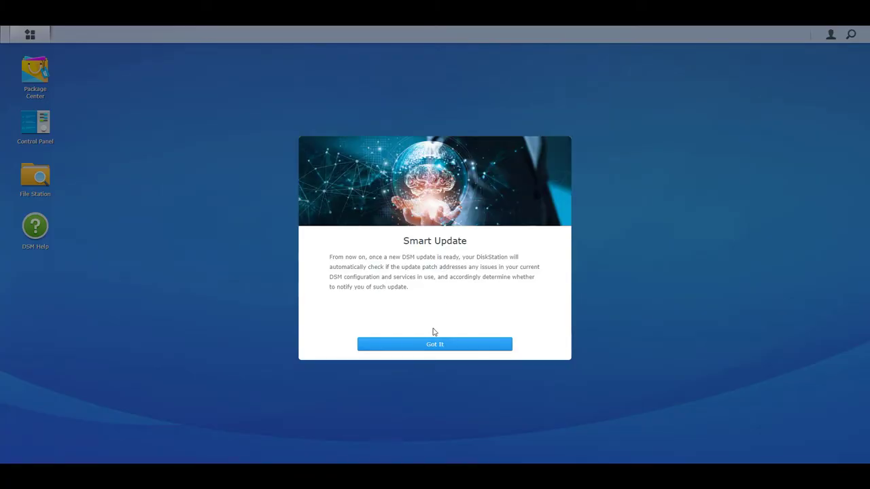
left_click(434, 343)
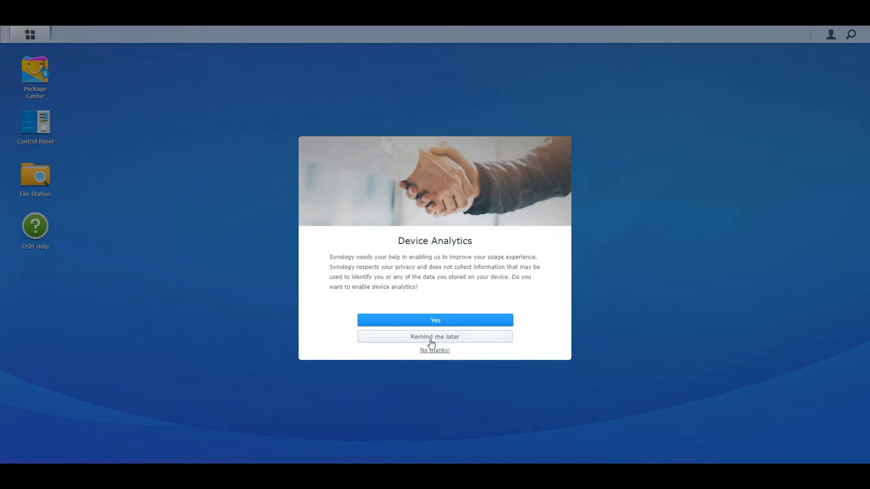
mouse_move(451, 339)
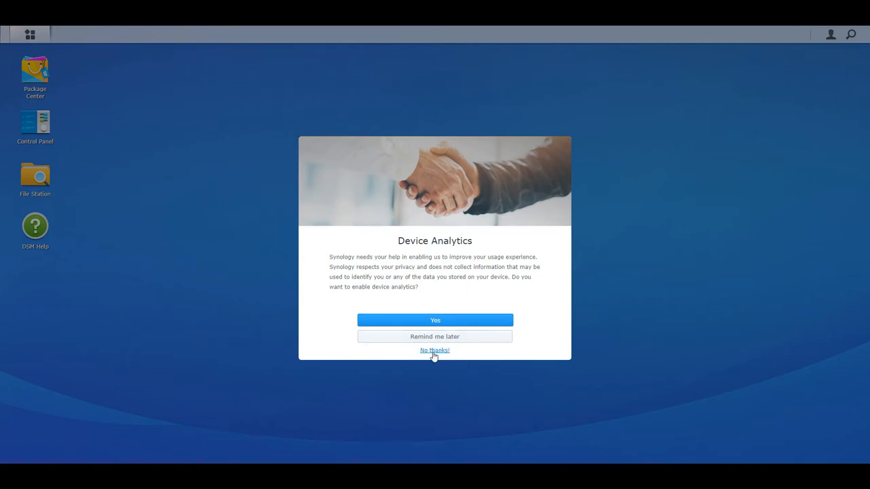
left_click(434, 350)
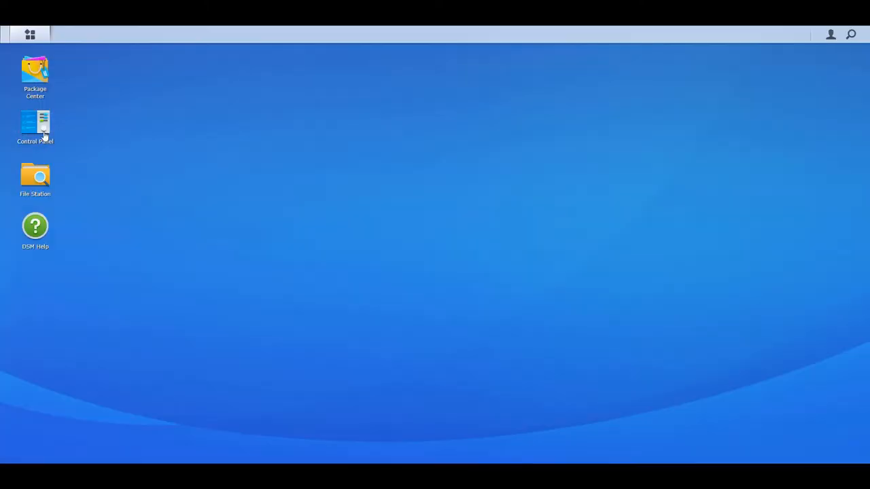
Remove the Package Center shortcut, dismiss Security Advisor, and hide the desktop widgets.
right_click(34, 226)
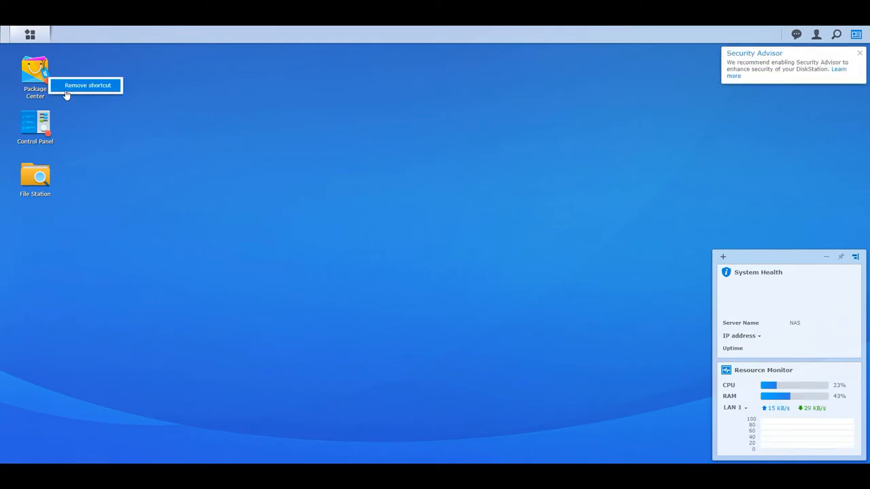
left_click(87, 85)
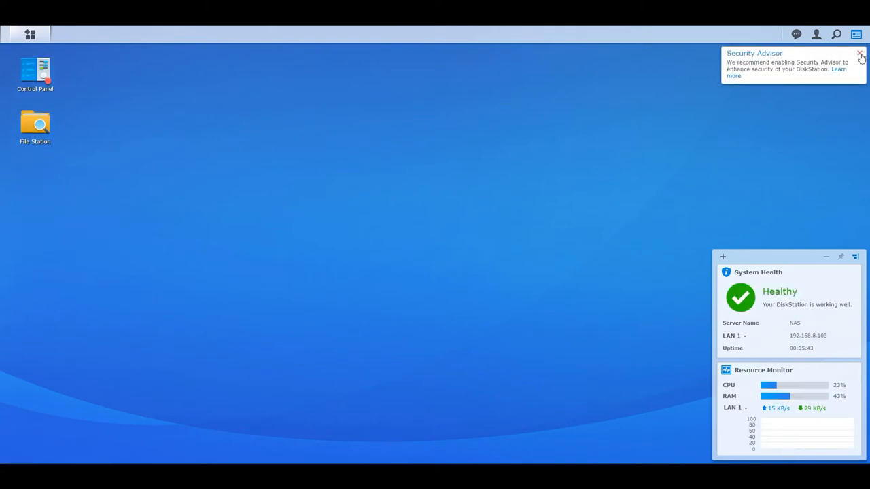
left_click(860, 55)
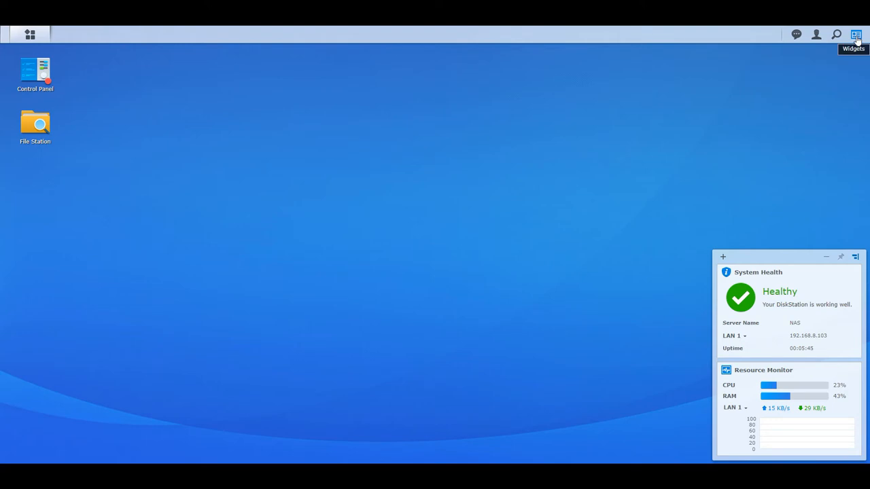
left_click(816, 35)
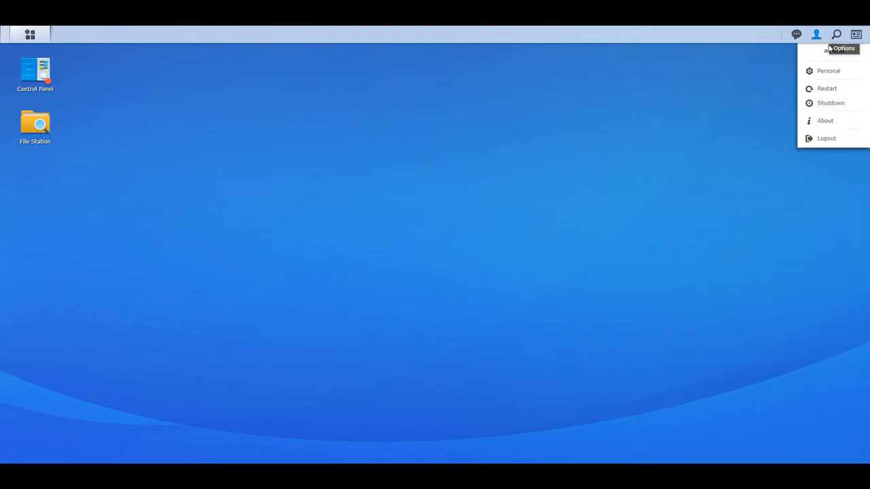
left_click(670, 139)
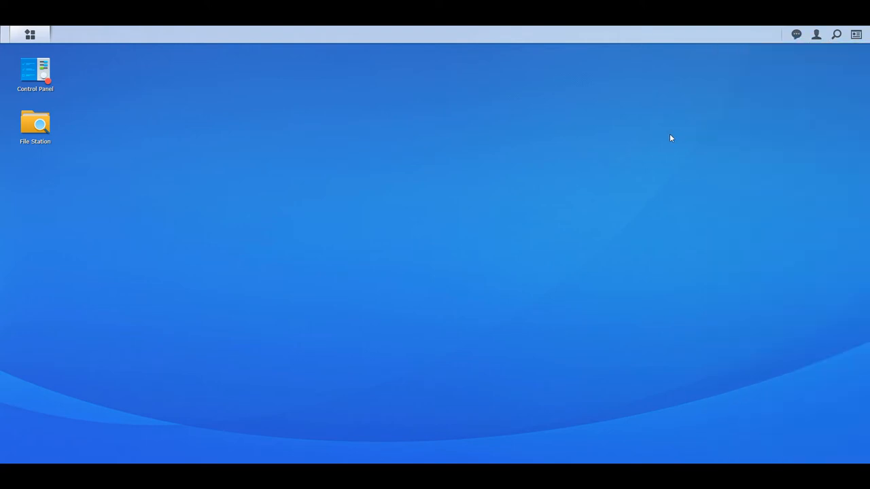
mouse_move(31, 72)
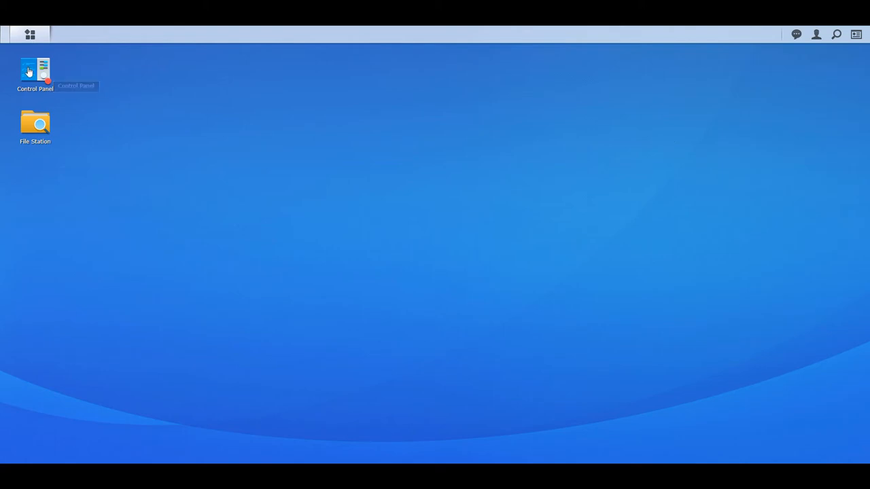
Open Control Panel in advanced mode, review Info Center hardware details, then close it.
double_click(35, 70)
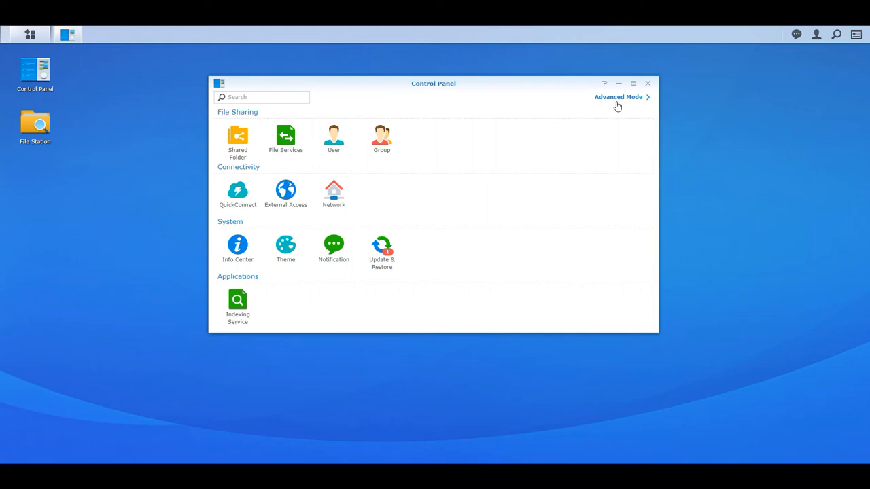
left_click(618, 96)
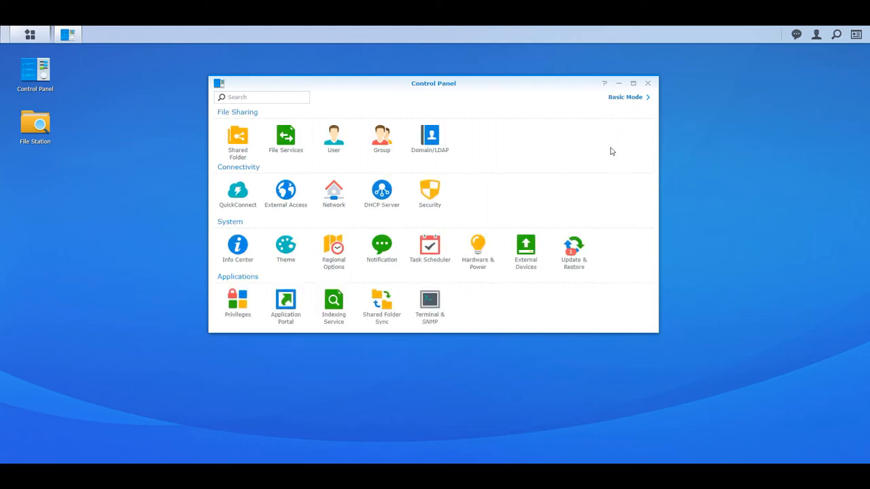
left_click(573, 248)
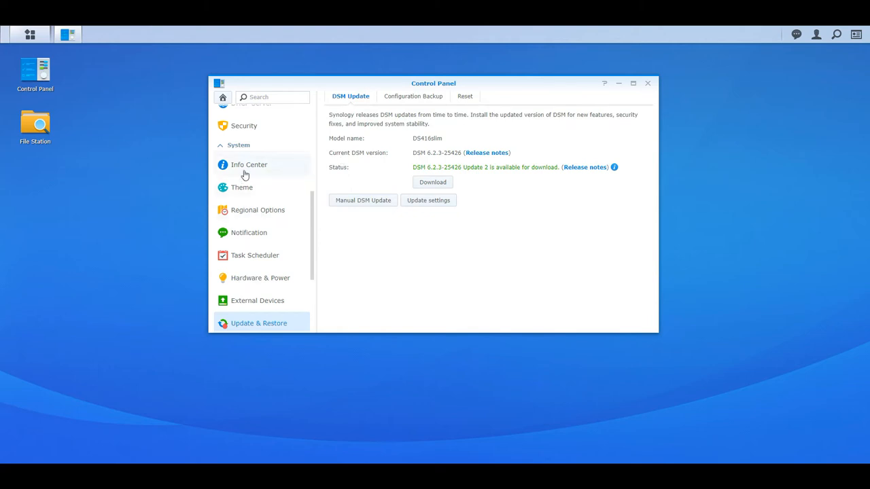
left_click(249, 164)
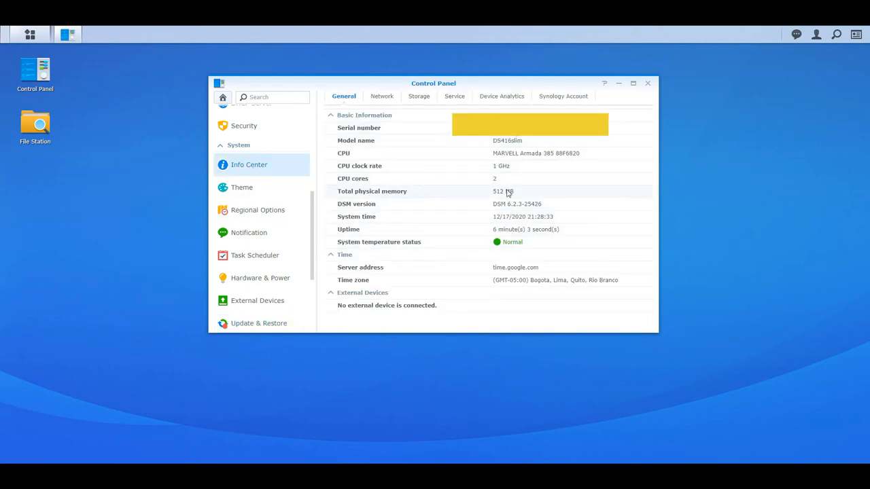
mouse_move(276, 196)
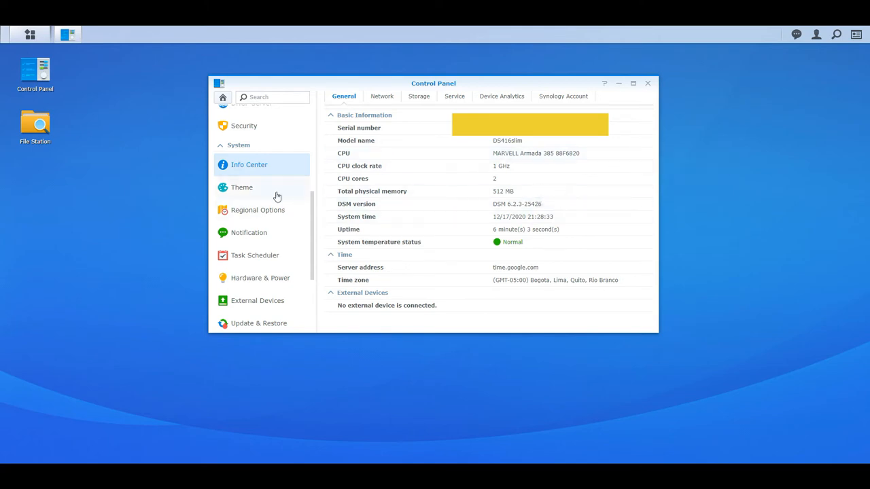
mouse_move(649, 88)
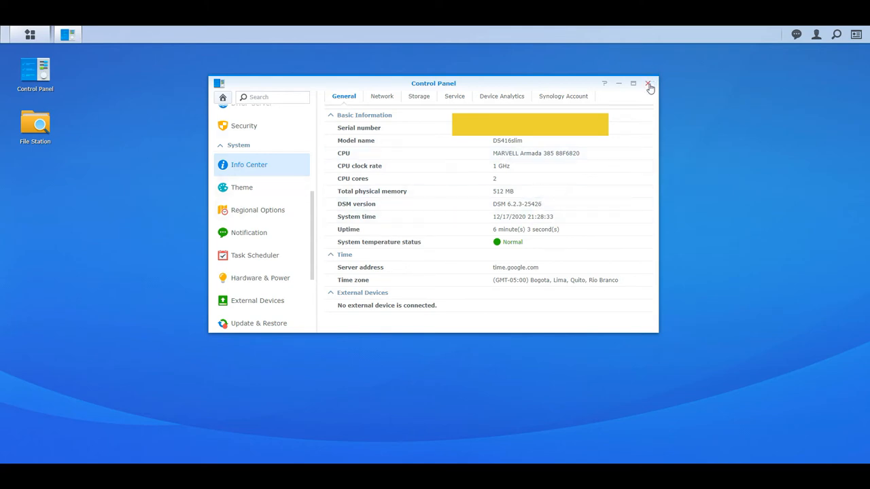
left_click(650, 83)
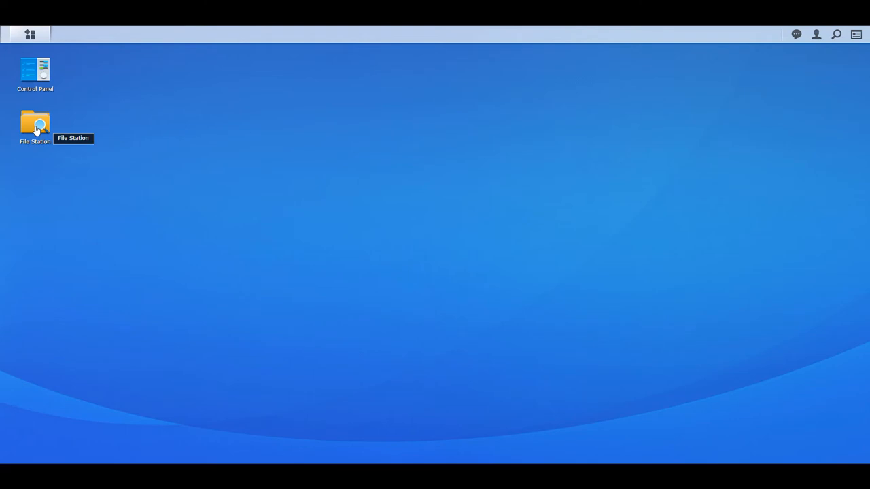
From File Station, start the Shared Folder Creation Wizard and name the folder 'Shared'.
double_click(34, 124)
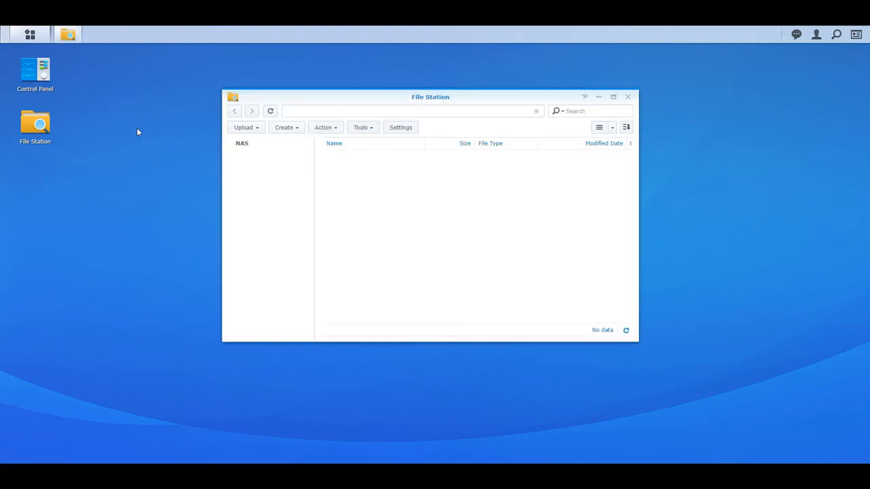
left_click(285, 127)
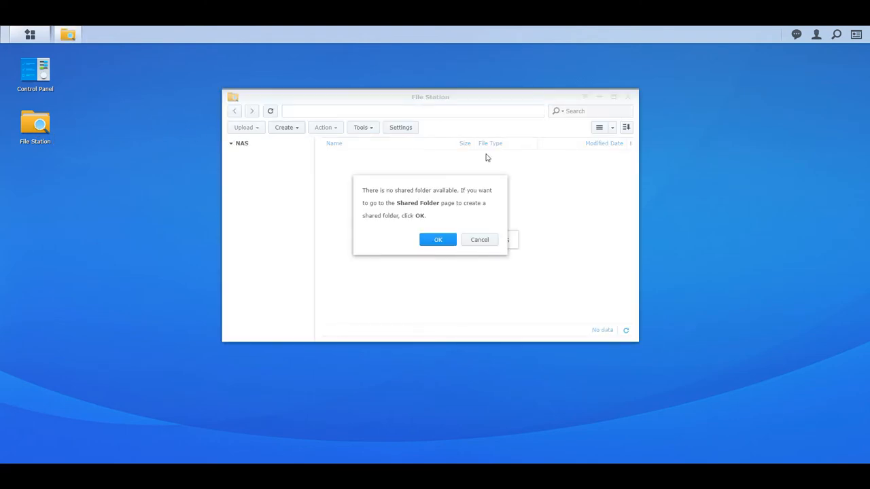
mouse_move(420, 205)
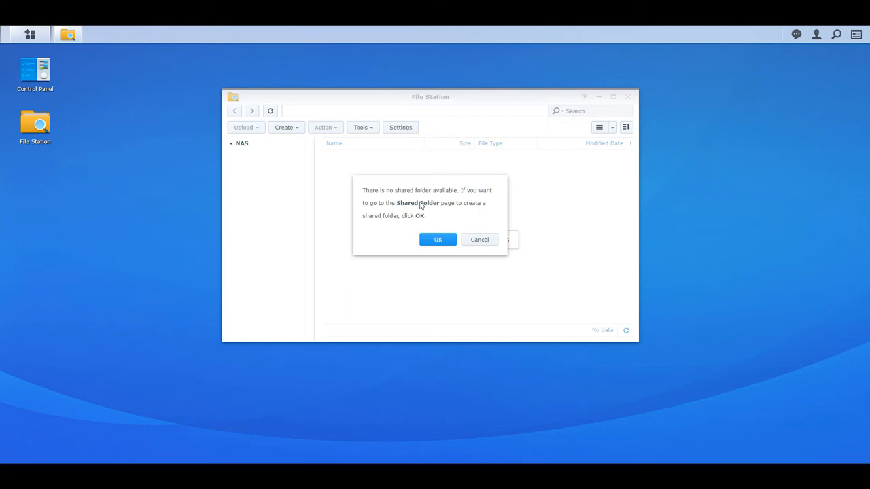
mouse_move(481, 199)
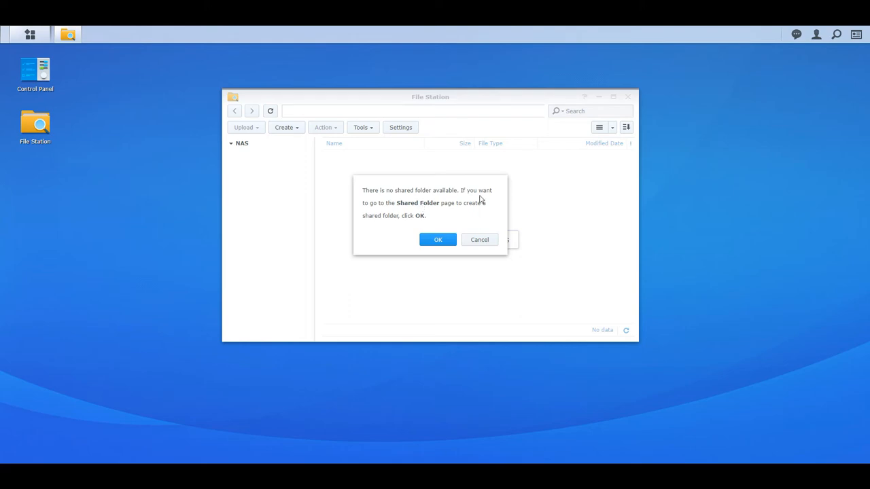
left_click(437, 240)
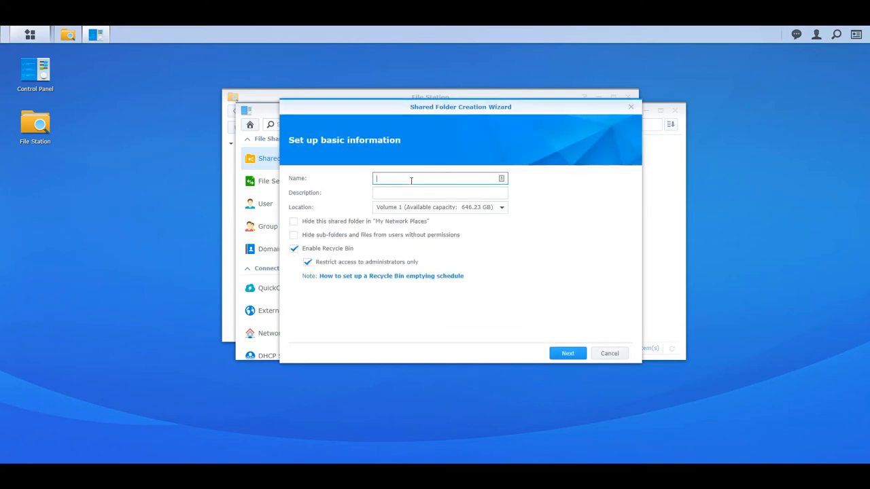
type("Shared")
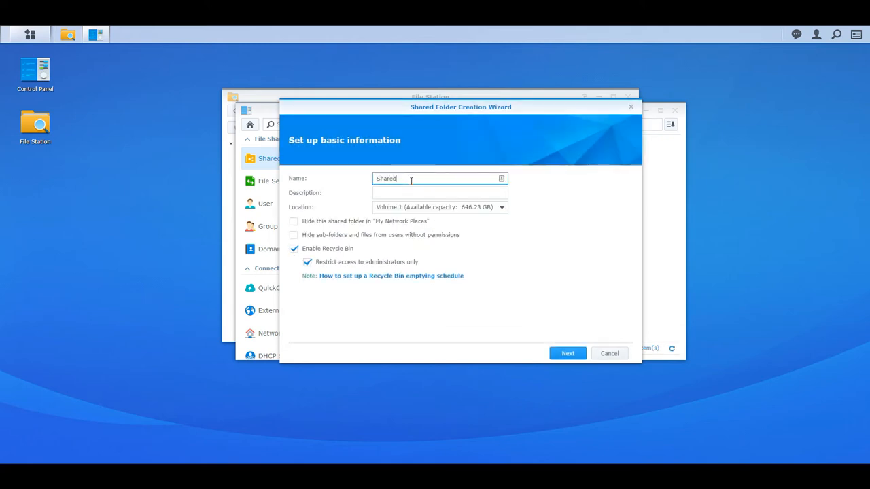
mouse_move(551, 310)
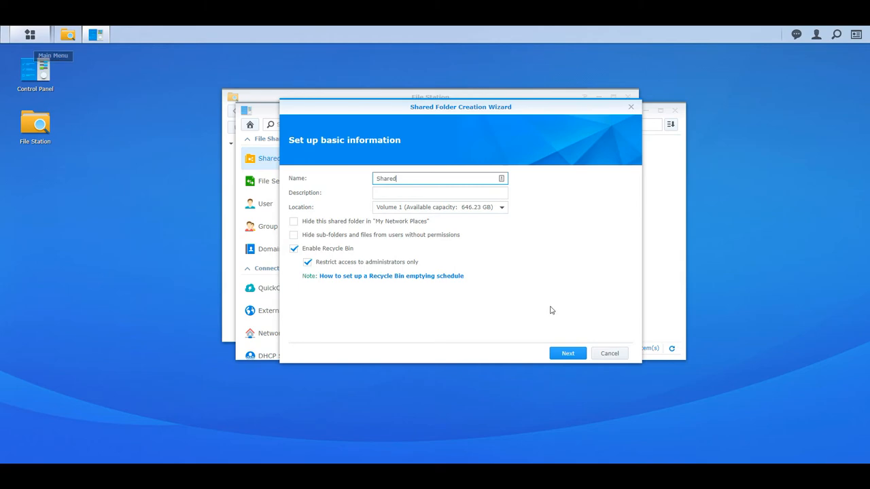
left_click(608, 353)
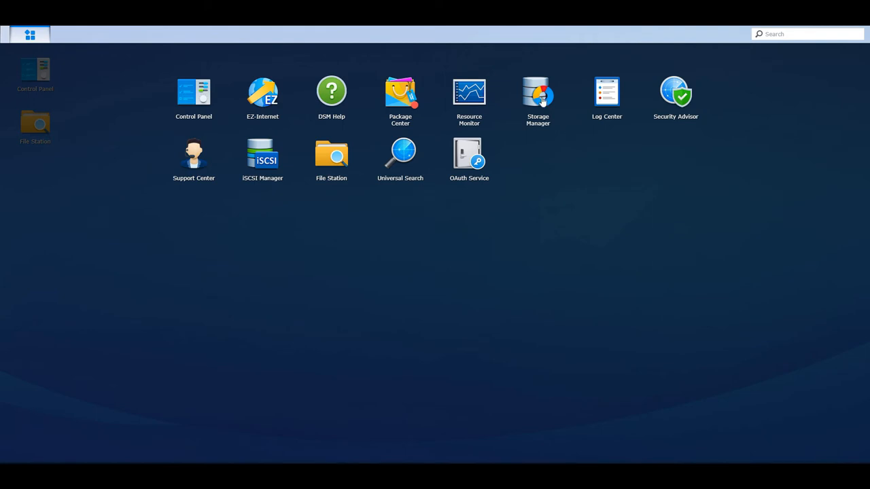
Open Storage Manager and review the Volume 1 and Storage Pool 1 details.
double_click(538, 92)
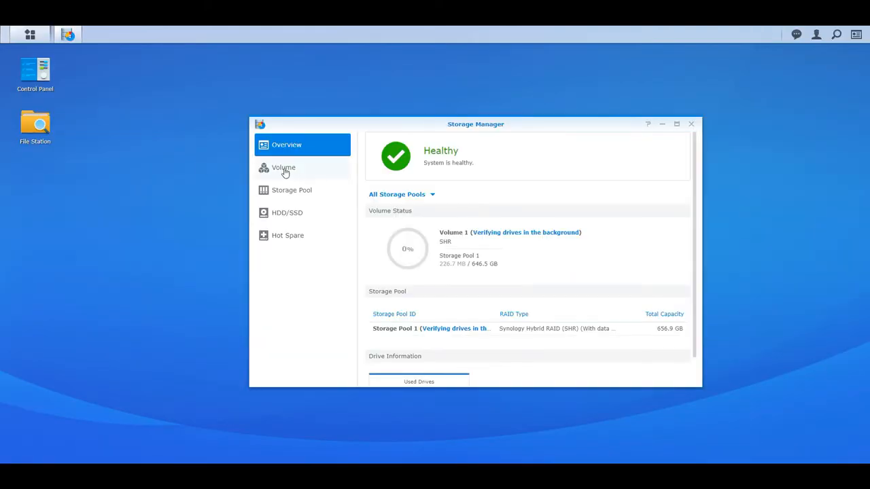
left_click(284, 167)
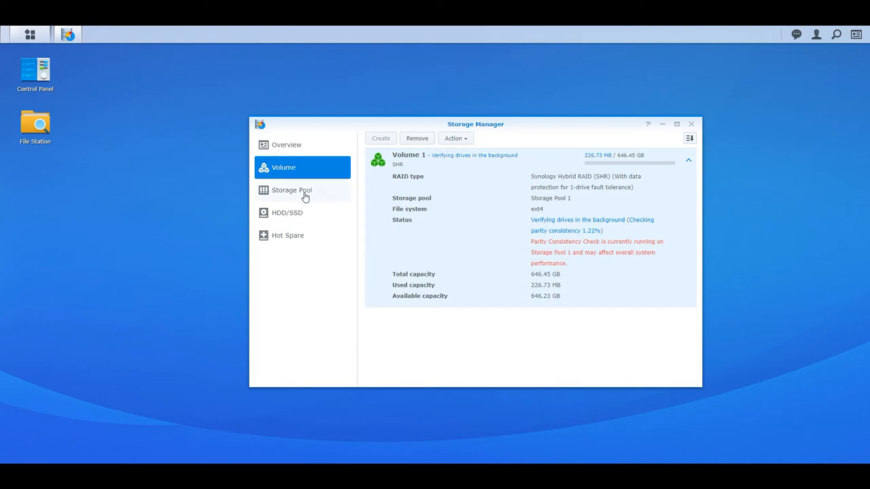
left_click(292, 189)
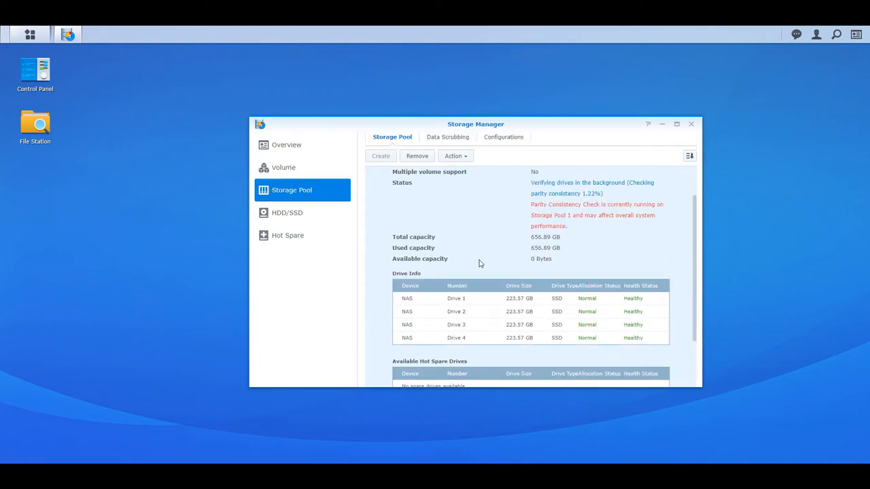
mouse_move(576, 263)
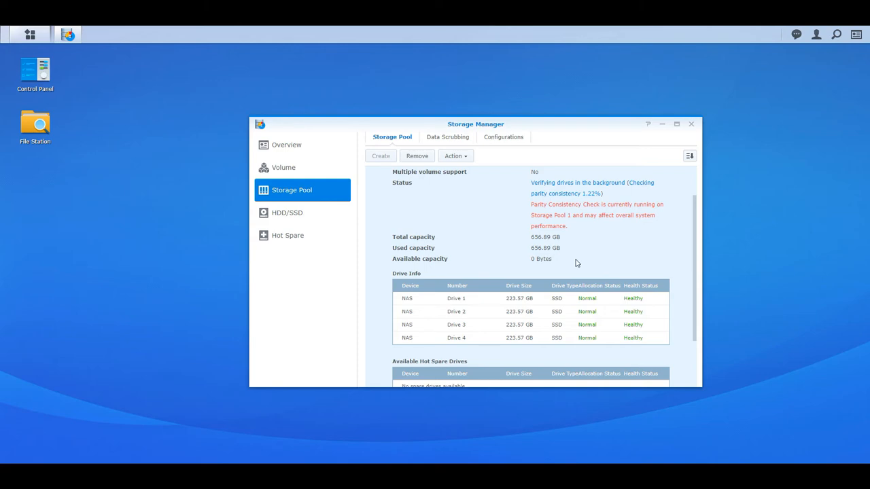
mouse_move(550, 320)
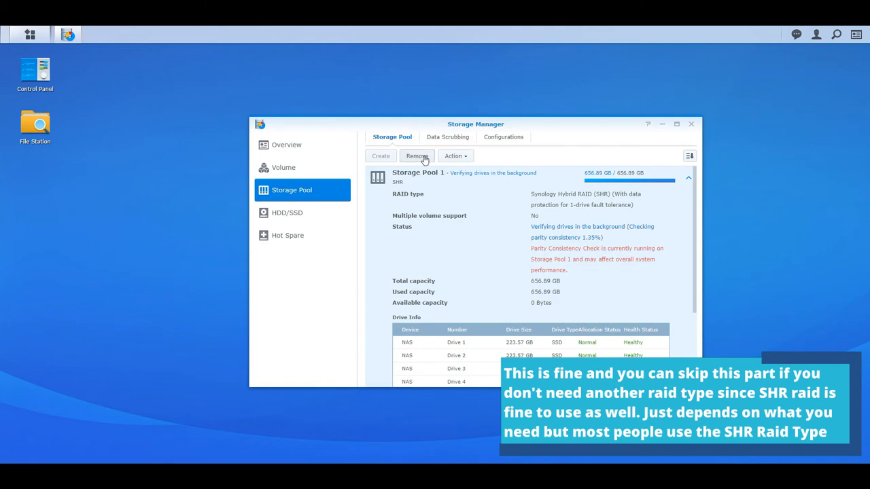
Remove Storage Pool 1 and Volume 1, authorizing with the DSM password.
left_click(416, 156)
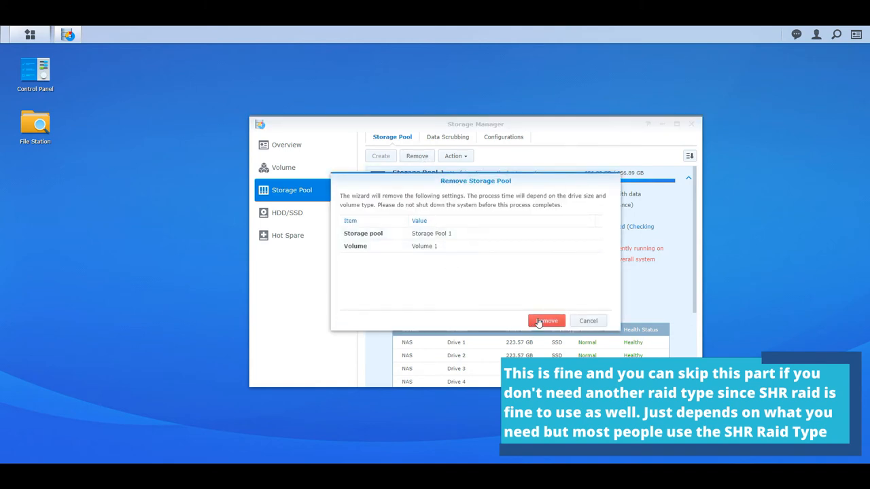
left_click(547, 320)
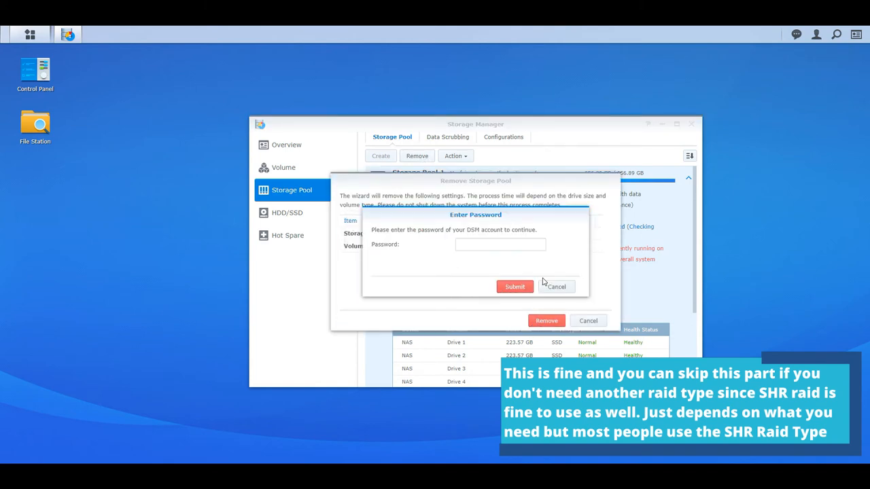
type("•")
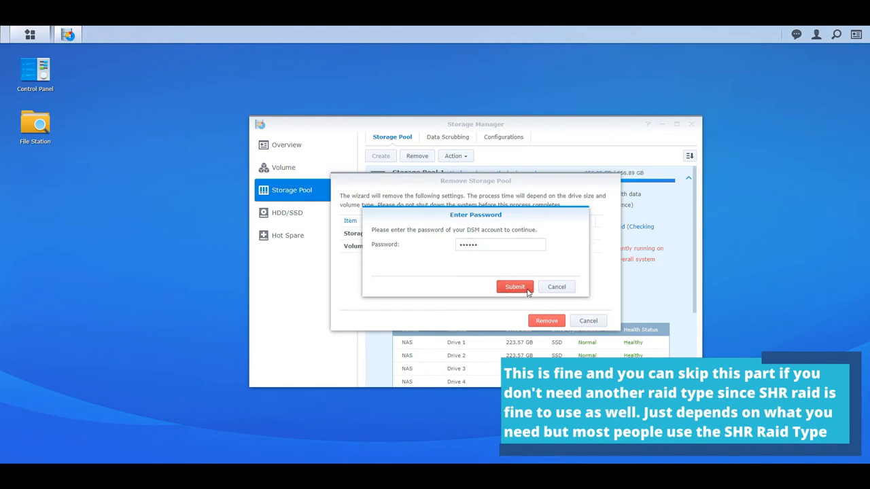
left_click(514, 286)
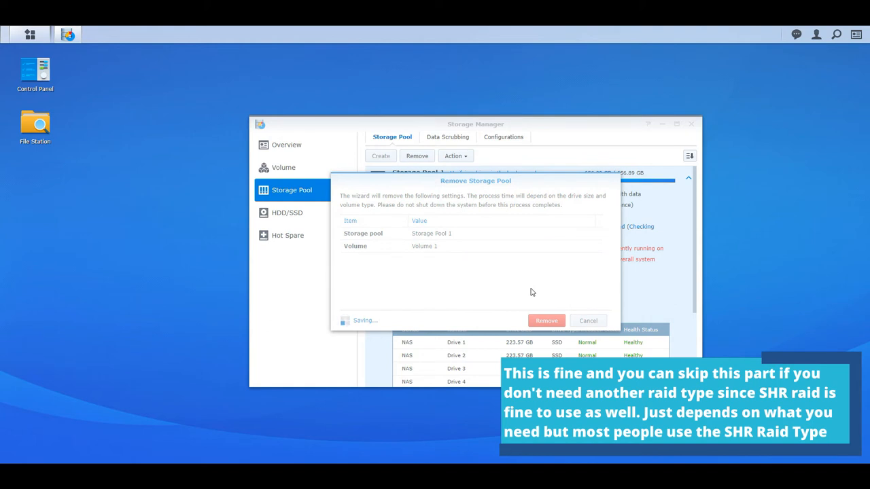
left_click(547, 320)
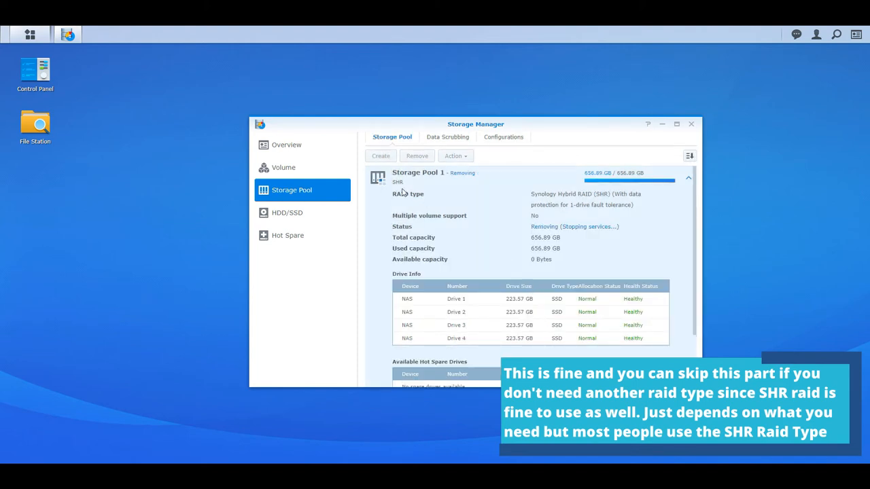
Check the Volume page to confirm the volume is gone.
left_click(283, 167)
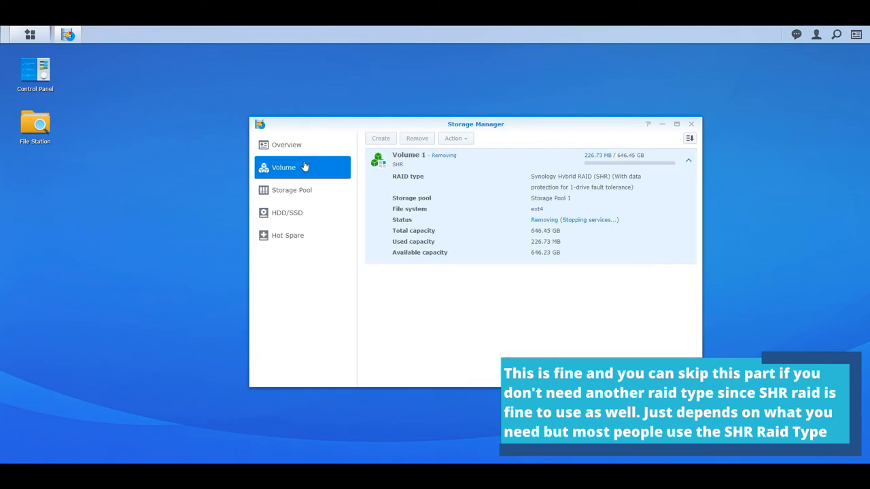
left_click(286, 145)
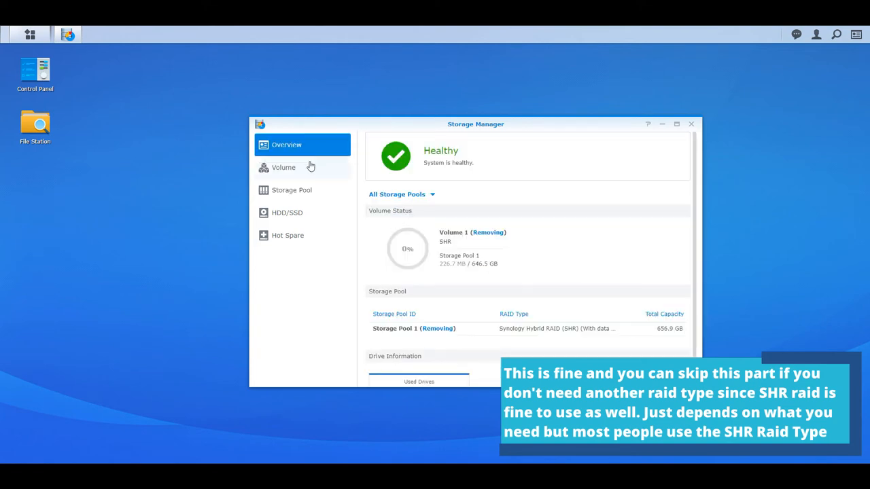
left_click(284, 167)
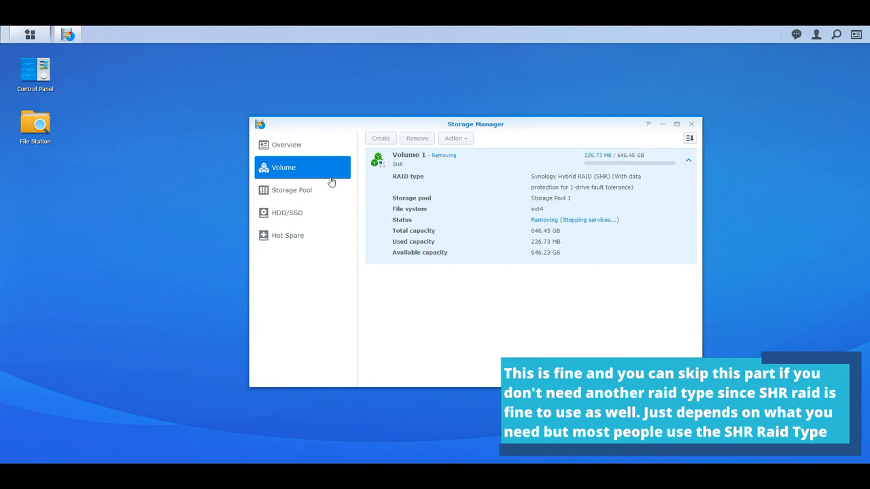
mouse_move(650, 144)
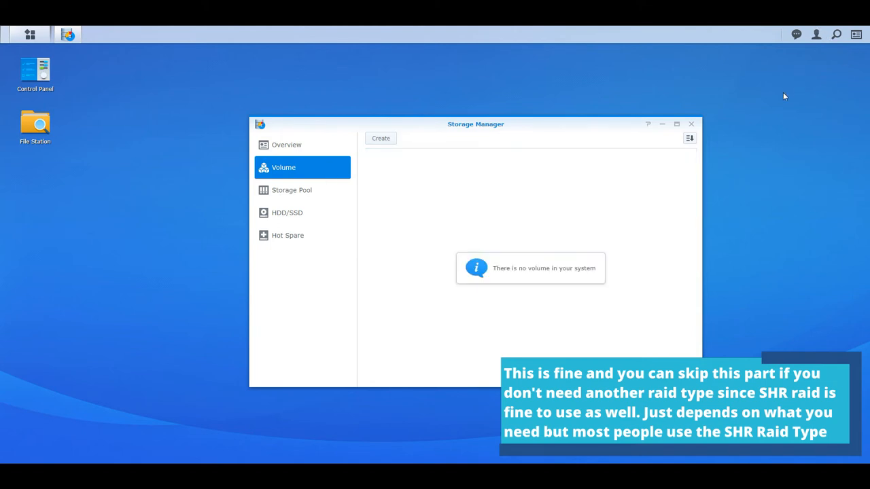
mouse_move(336, 163)
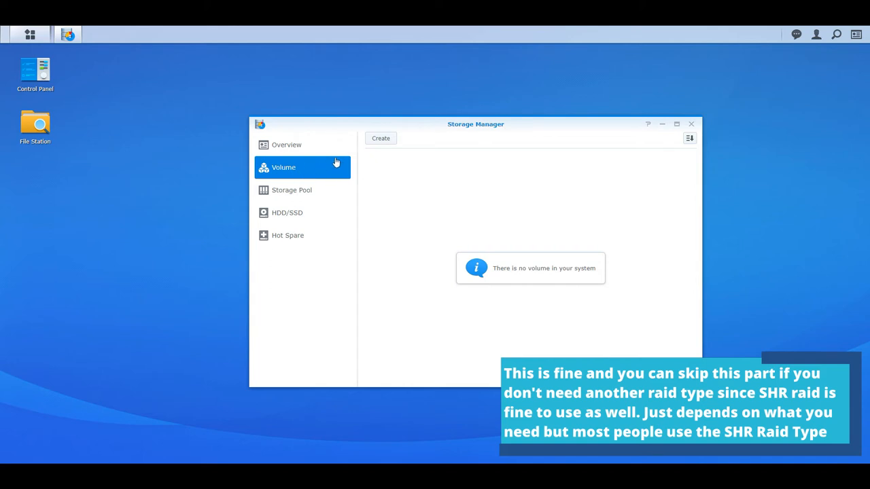
Start a Custom volume setup that creates a new storage pool.
left_click(380, 137)
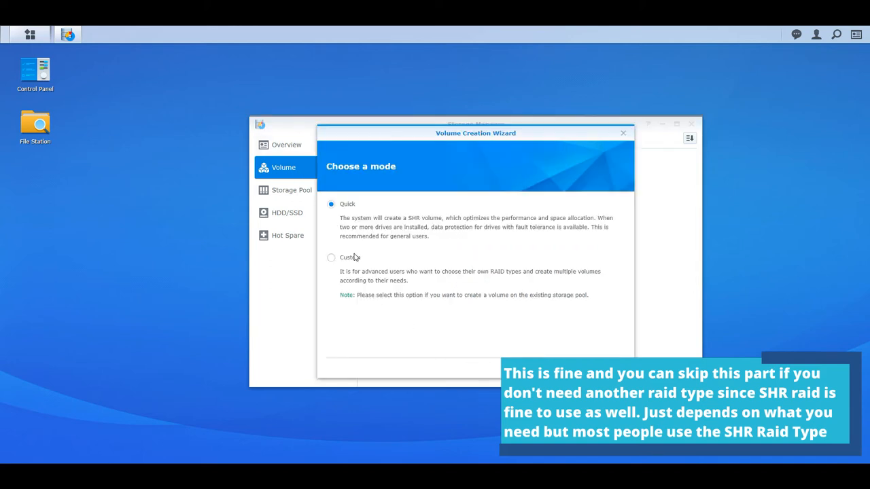
left_click(560, 367)
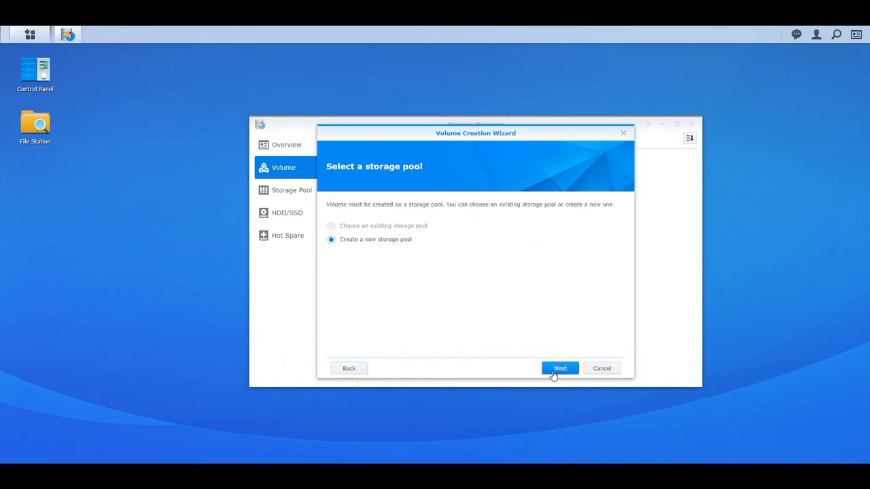
left_click(559, 367)
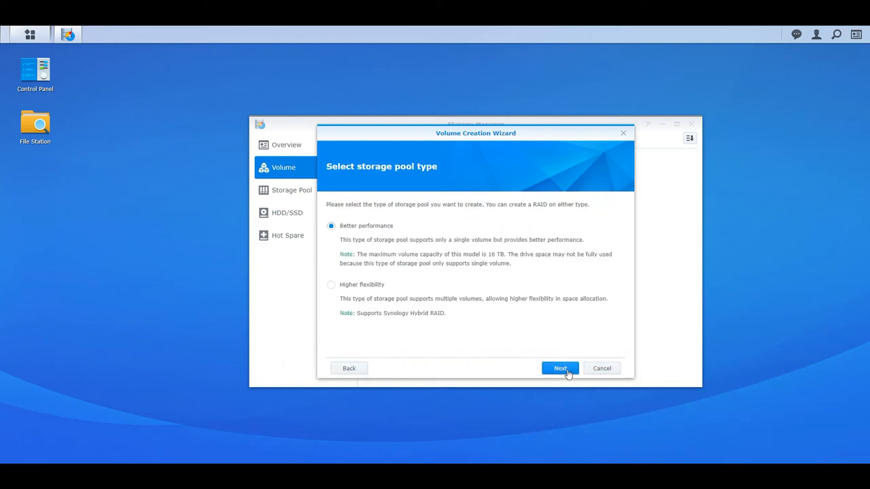
mouse_move(557, 358)
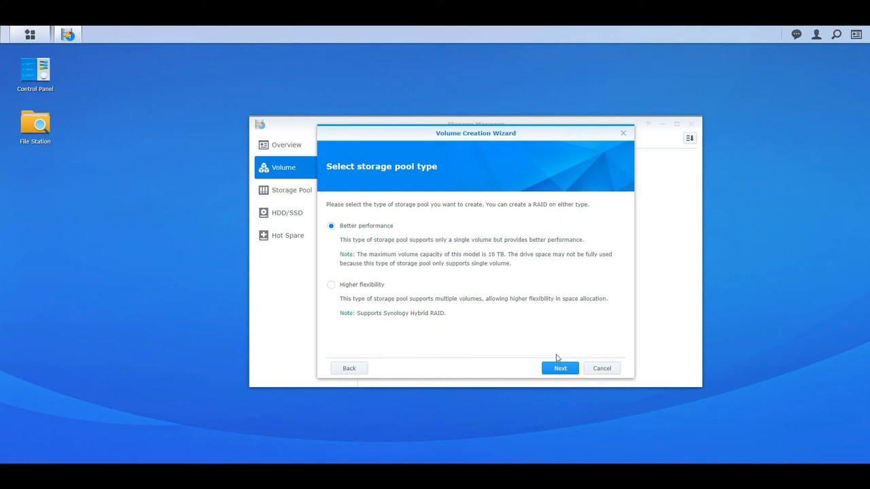
Pick RAID 10 for the new pool after briefly trying RAID 6.
left_click(560, 368)
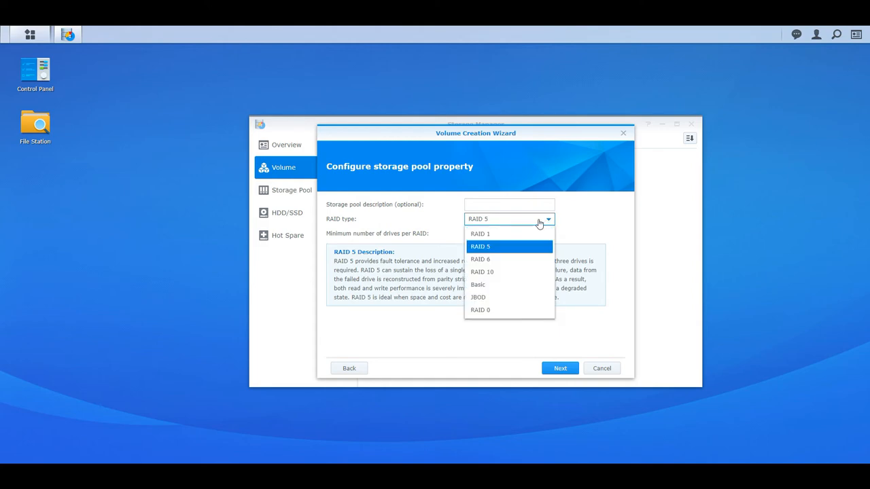
mouse_move(521, 248)
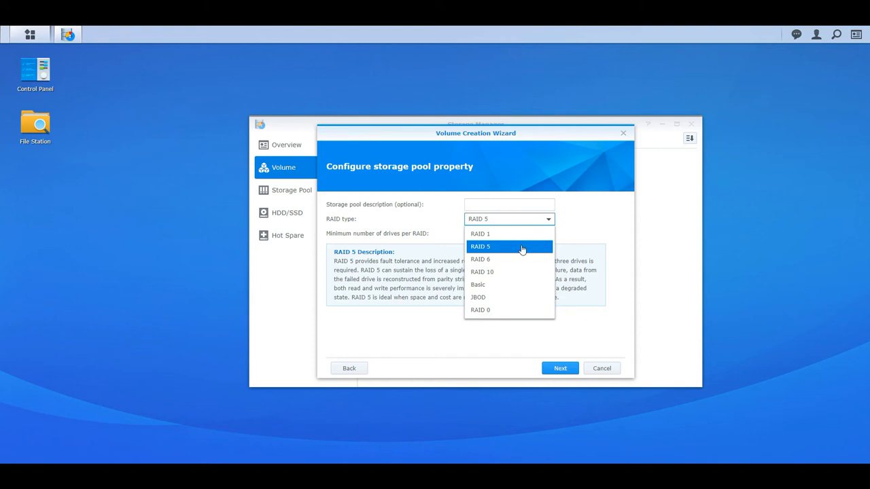
mouse_move(538, 252)
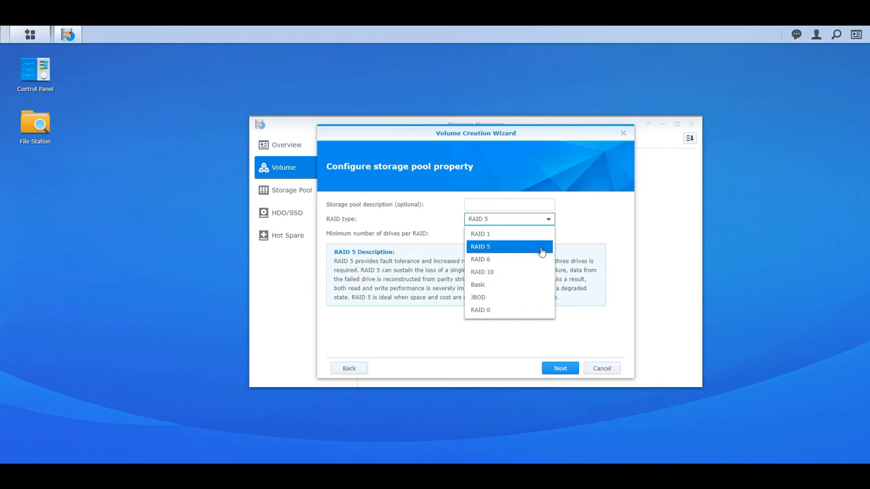
left_click(480, 259)
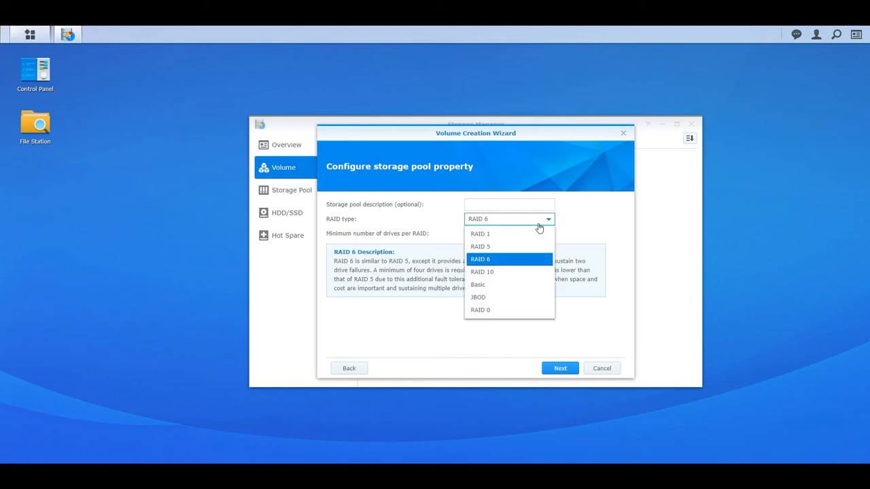
left_click(482, 272)
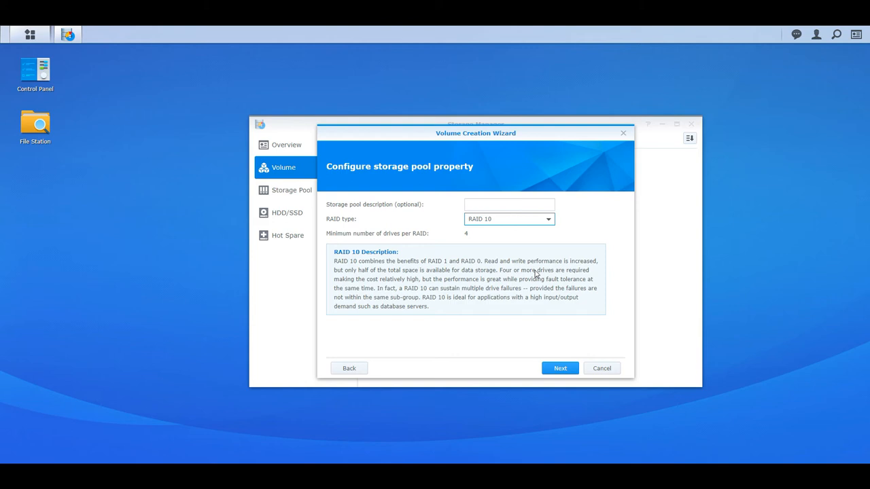
mouse_move(552, 228)
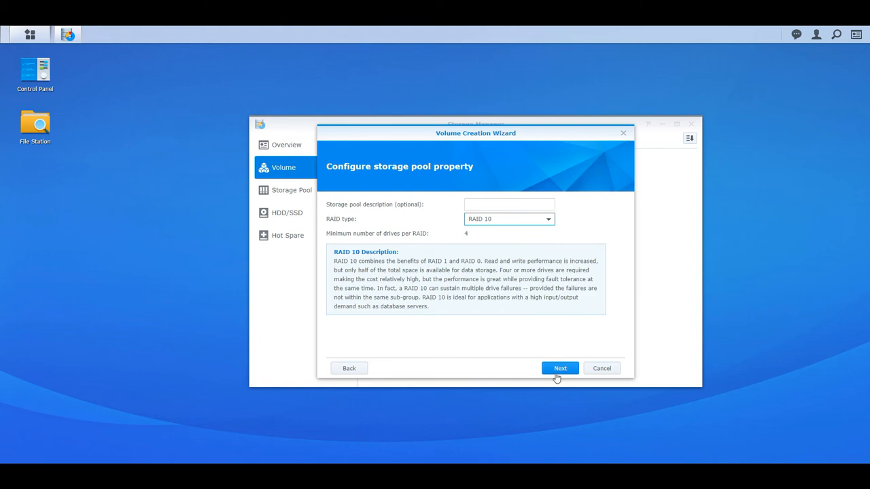
Use Drives 1–4, skip the drive check, allocate 437 GB, and apply.
left_click(560, 367)
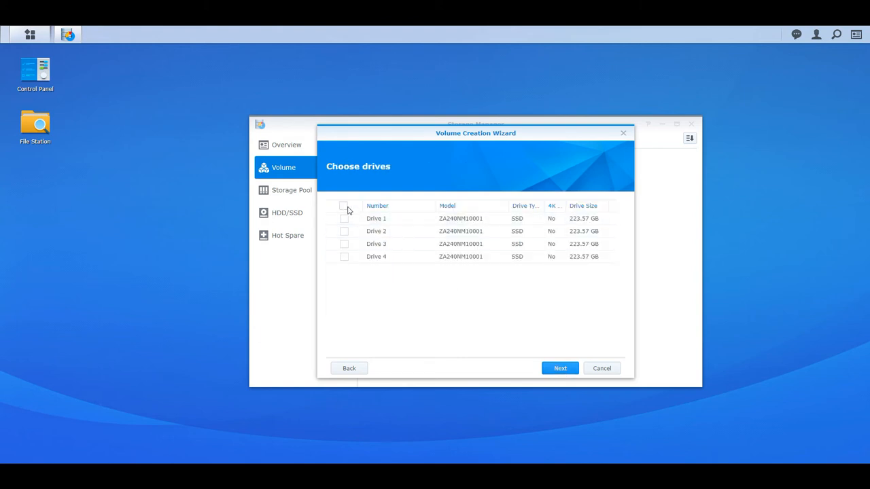
left_click(344, 206)
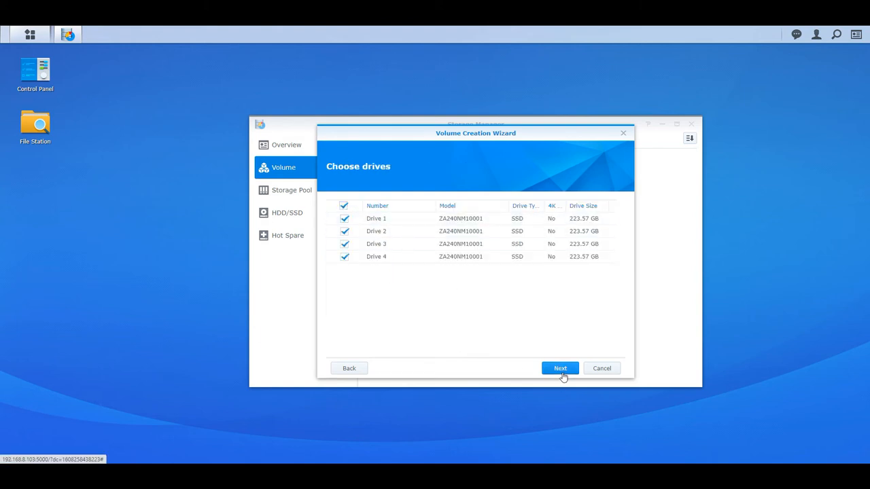
left_click(559, 367)
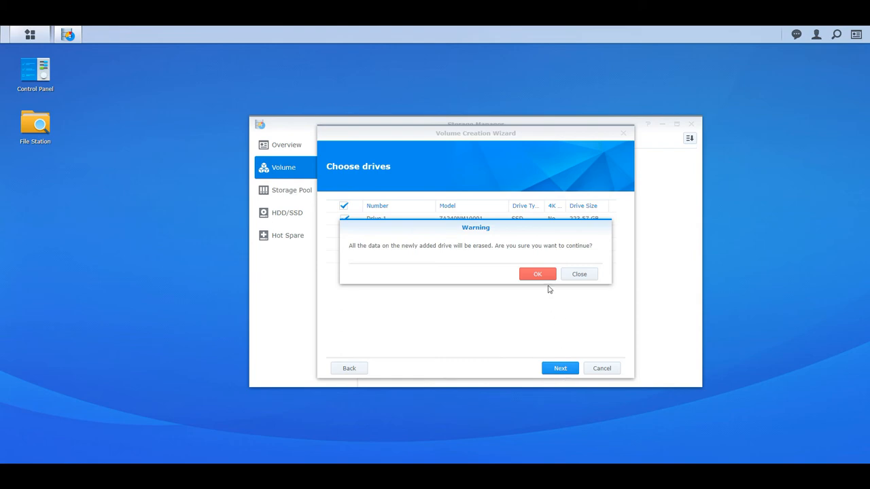
left_click(537, 274)
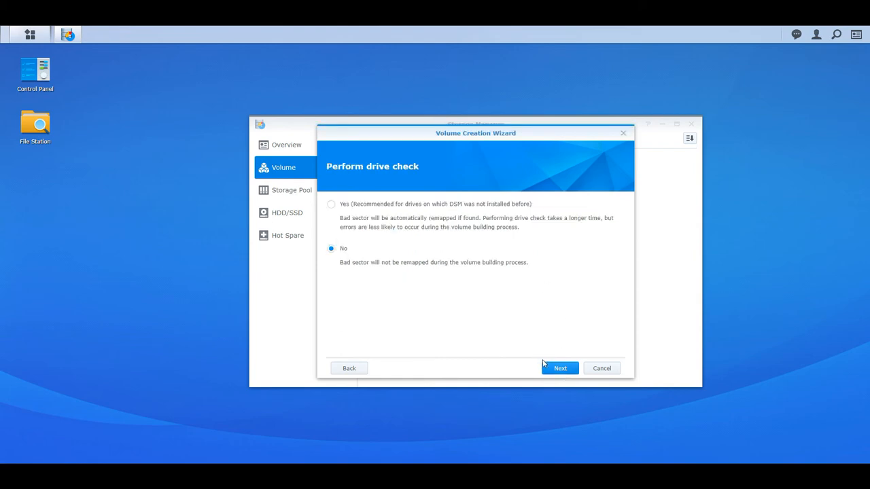
mouse_move(544, 355)
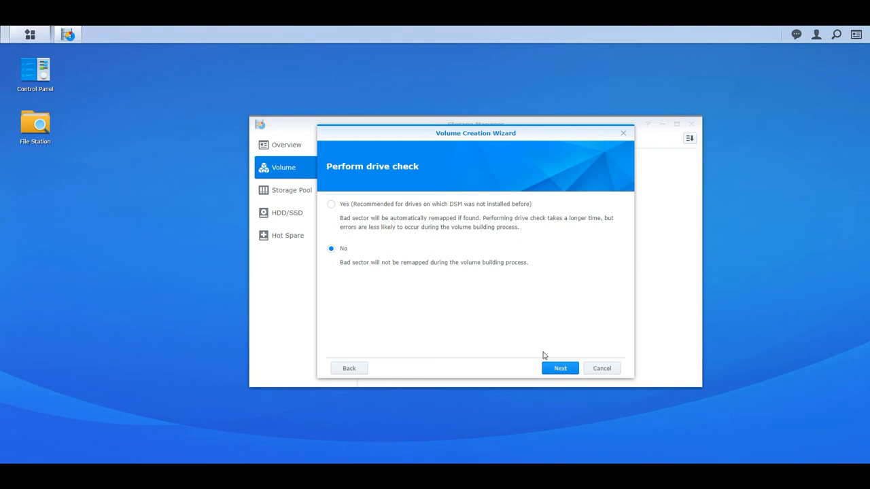
mouse_move(557, 368)
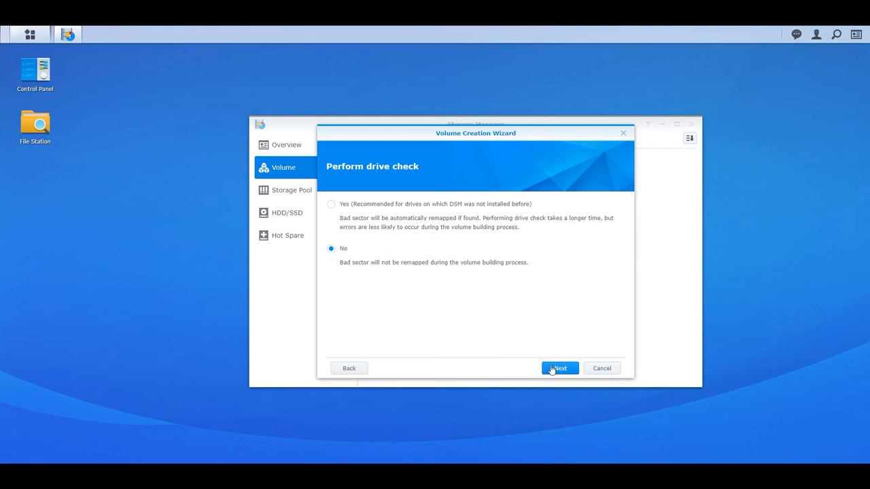
left_click(559, 368)
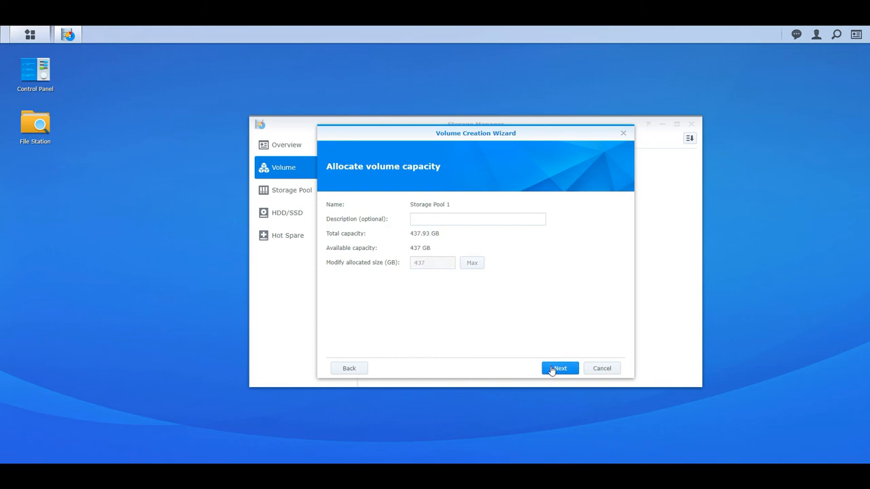
left_click(559, 368)
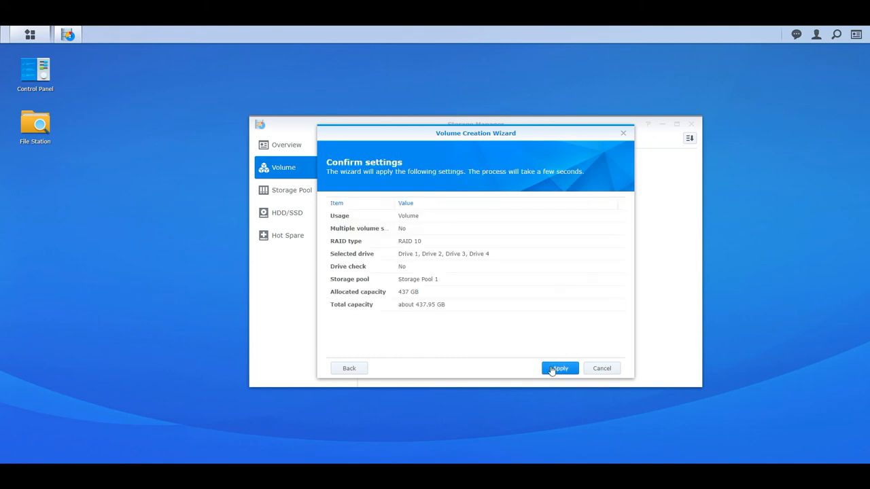
left_click(559, 368)
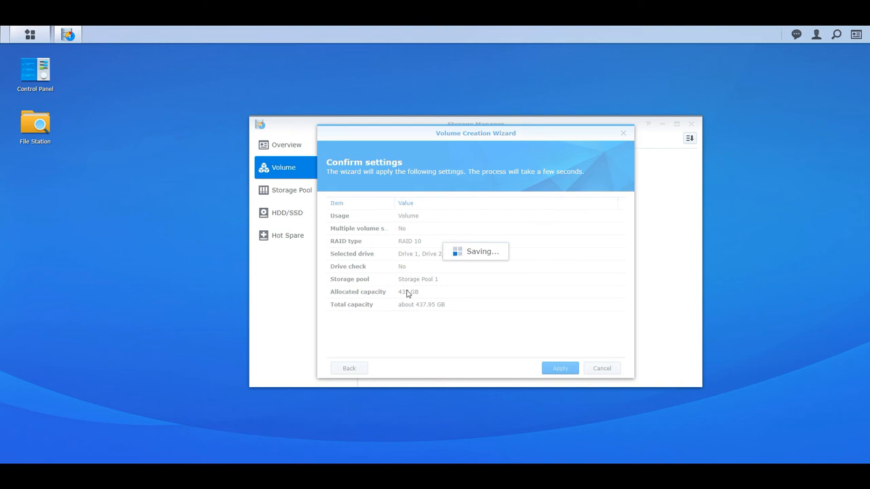
Close the wizard and view Storage Pool 1's four drives while Volume 1 builds.
left_click(560, 368)
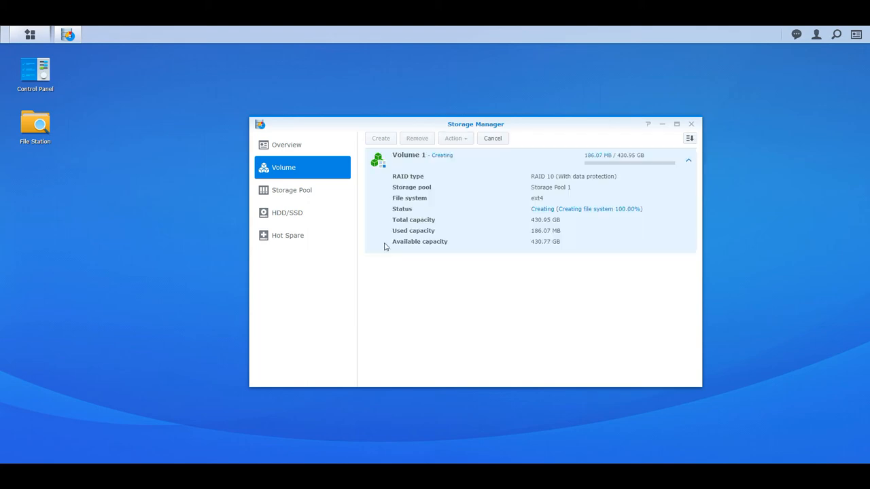
left_click(292, 190)
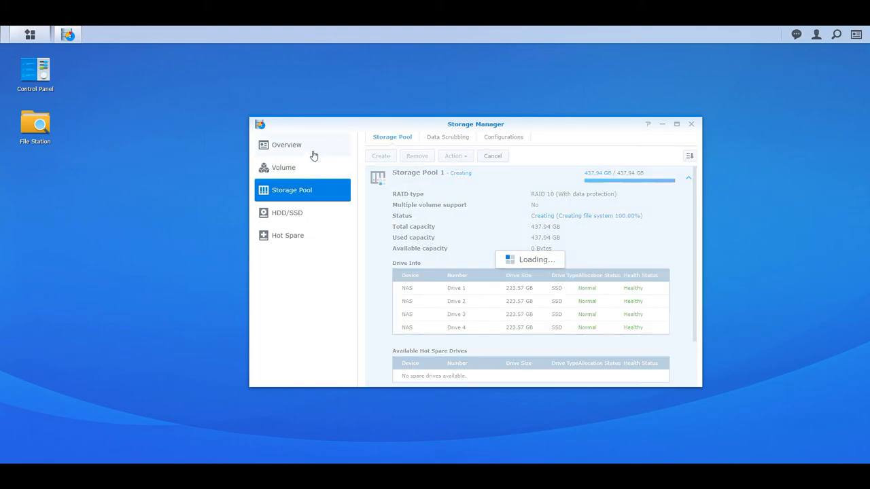
left_click(286, 145)
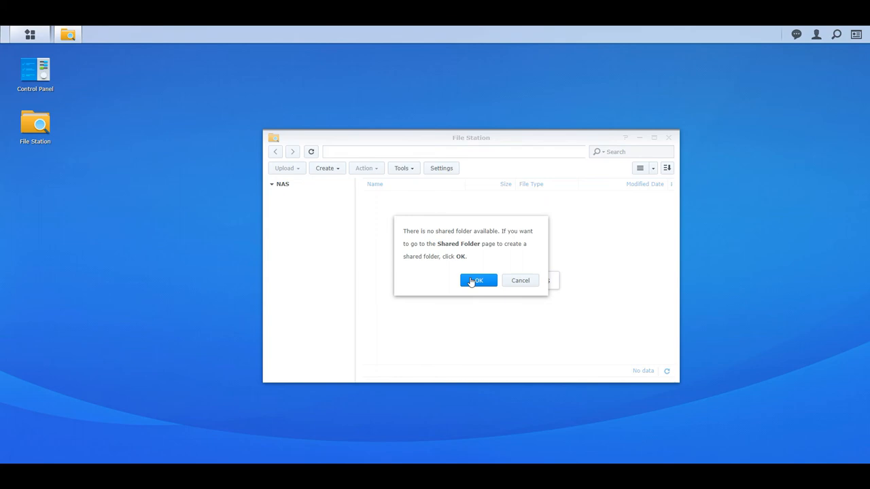
Create shared folder 'Shared' on Volume 1 with recycle bin and no encryption.
left_click(478, 280)
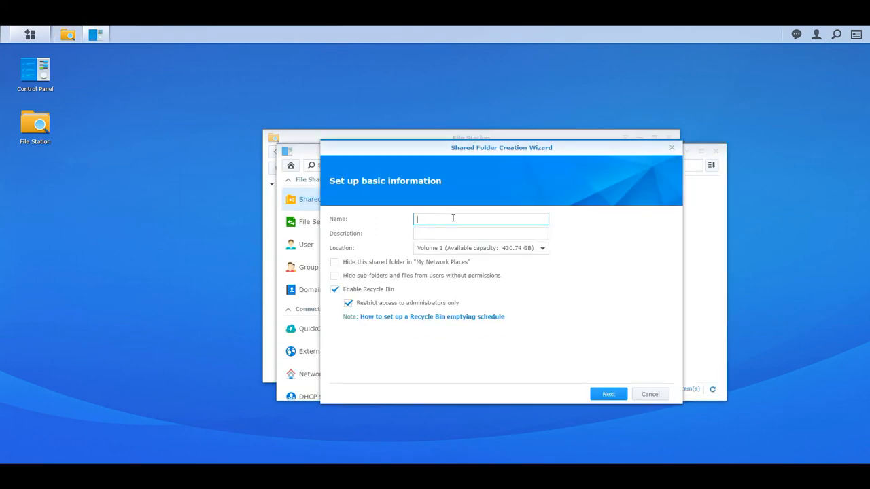
type("Shard")
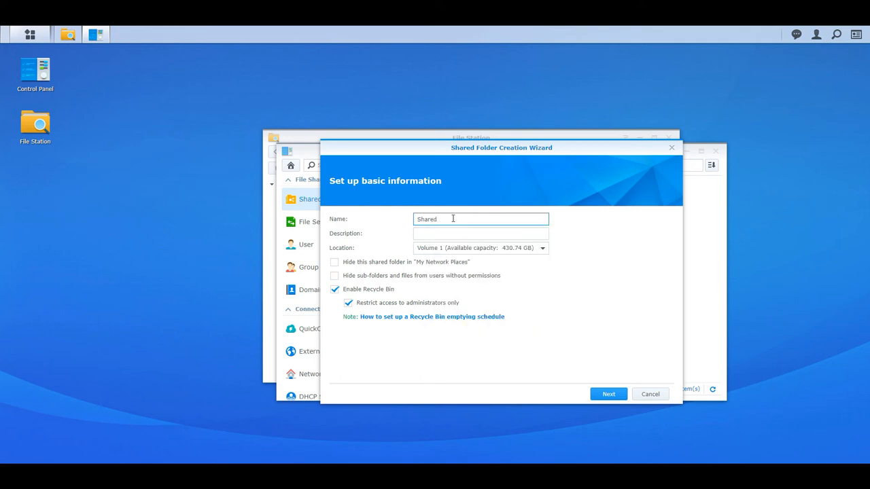
left_click(542, 247)
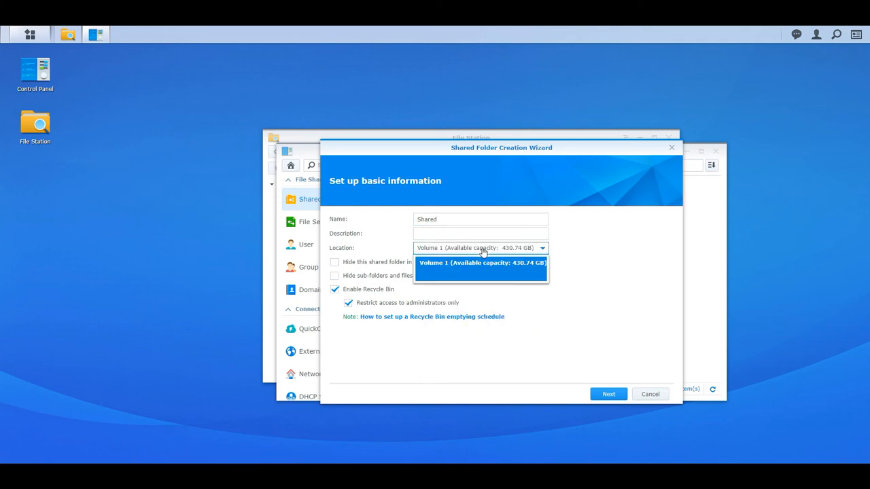
left_click(480, 263)
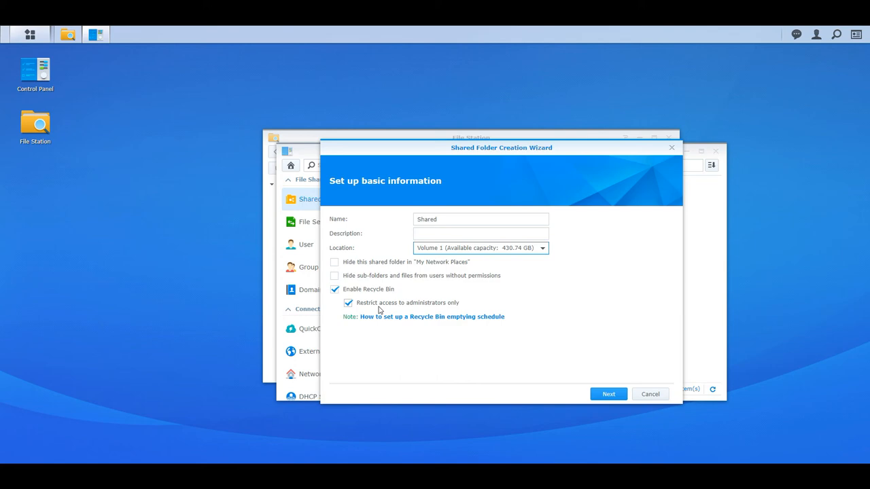
mouse_move(343, 187)
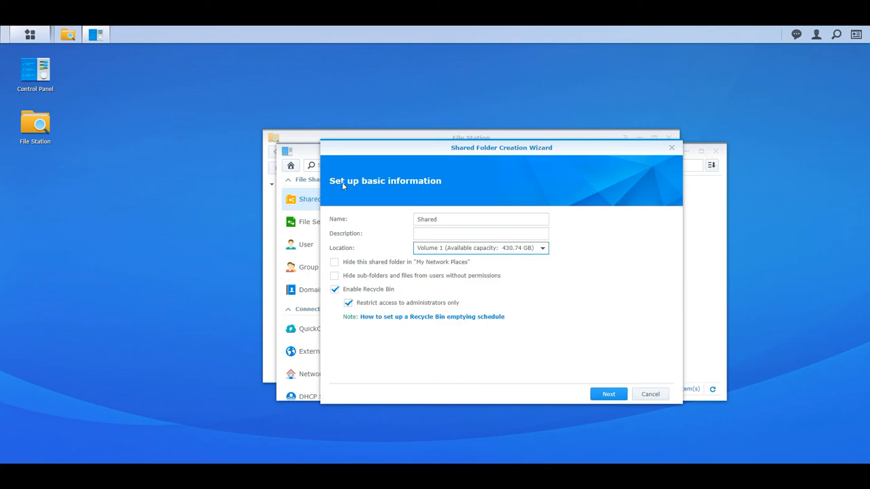
mouse_move(380, 293)
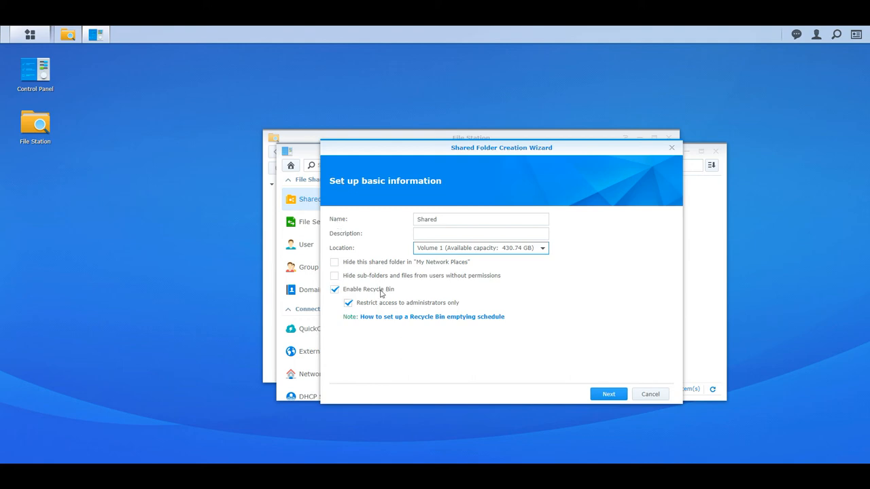
mouse_move(586, 358)
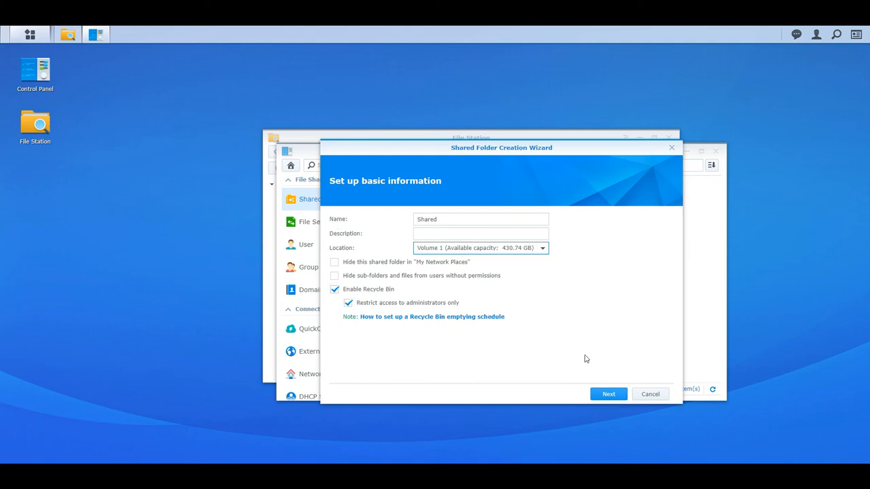
mouse_move(597, 374)
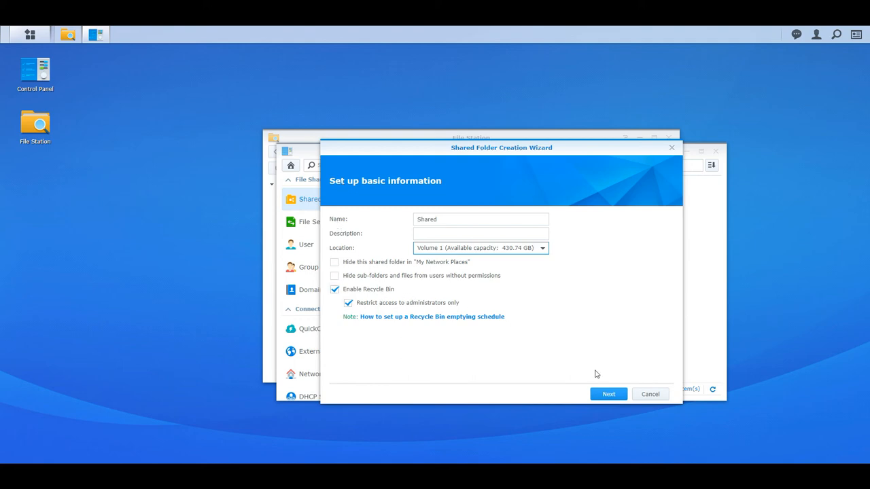
left_click(607, 394)
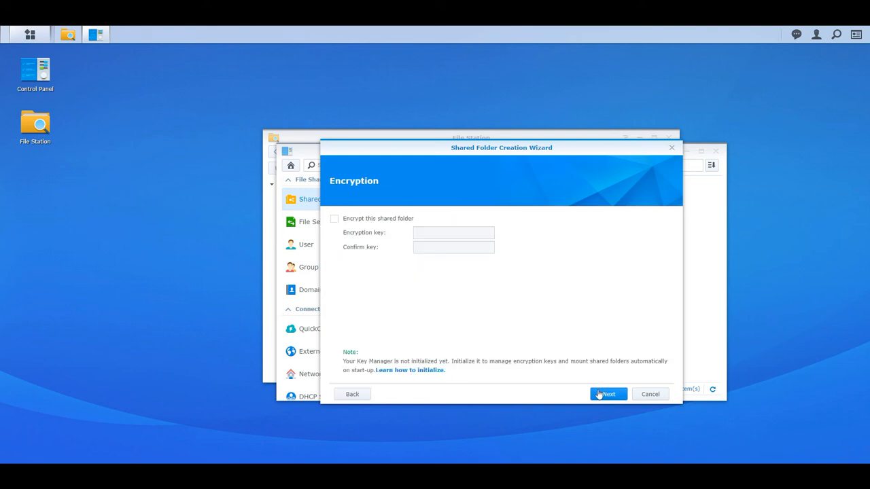
left_click(607, 394)
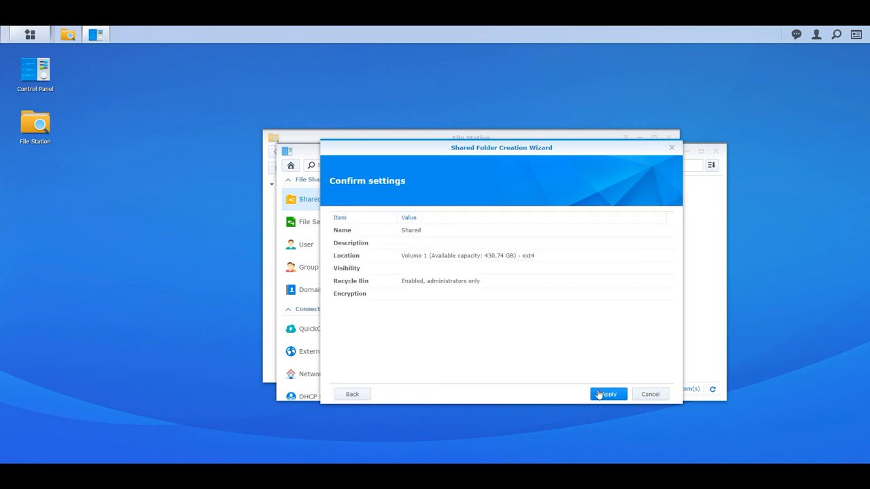
left_click(606, 394)
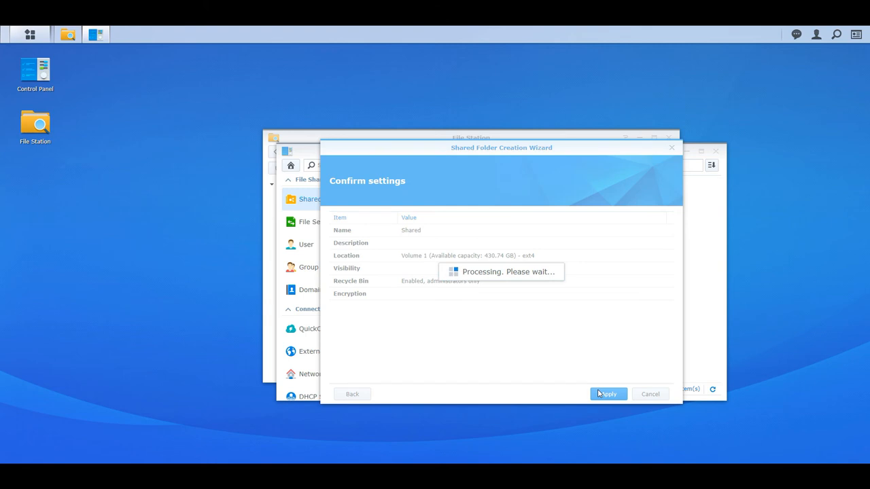
Give admin Read/Write and leave guest with No access on Shared, then save.
left_click(606, 394)
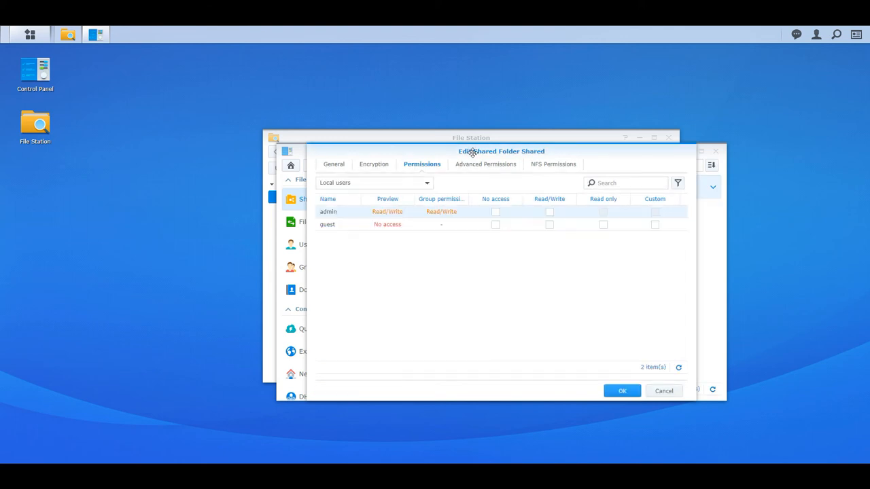
left_click_drag(500, 151, 519, 145)
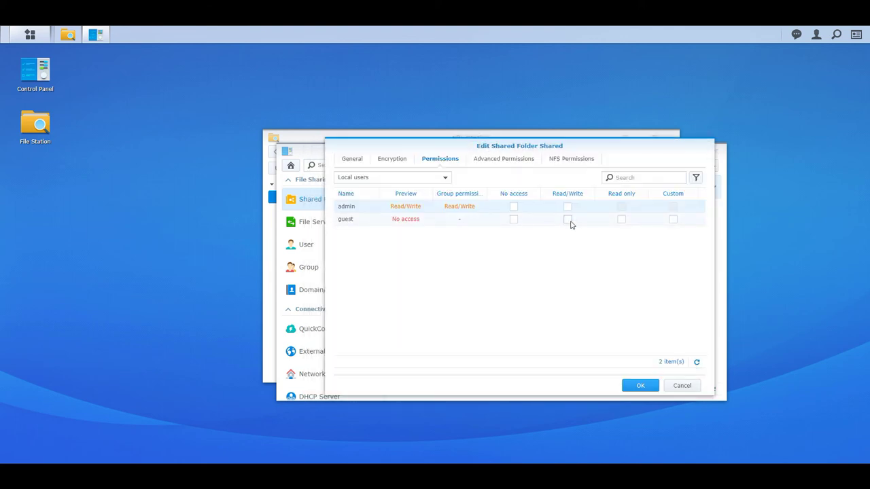
left_click(568, 219)
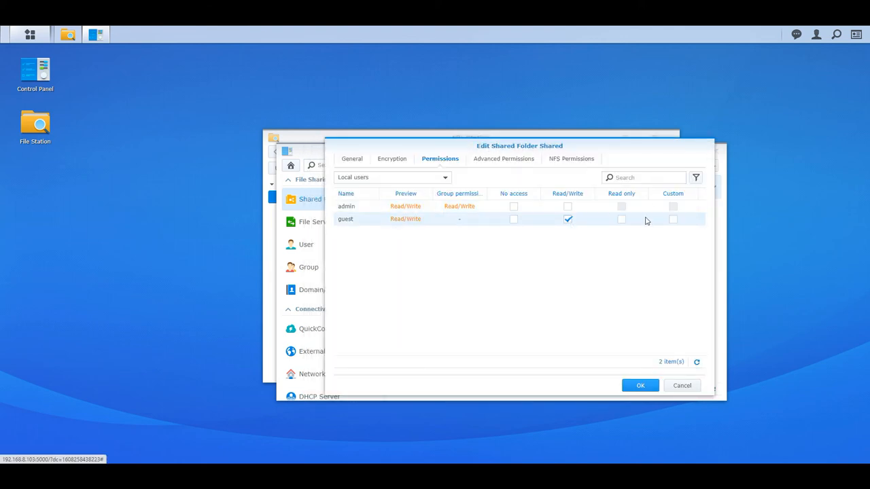
mouse_move(596, 246)
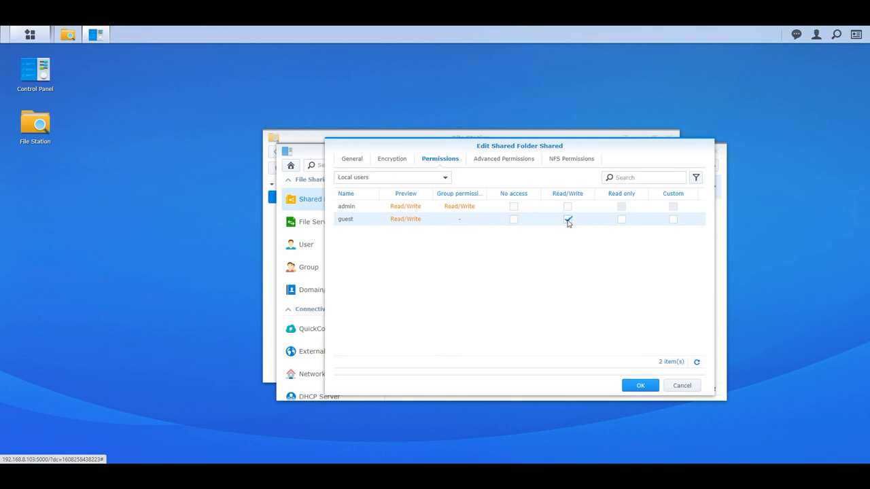
left_click(567, 219)
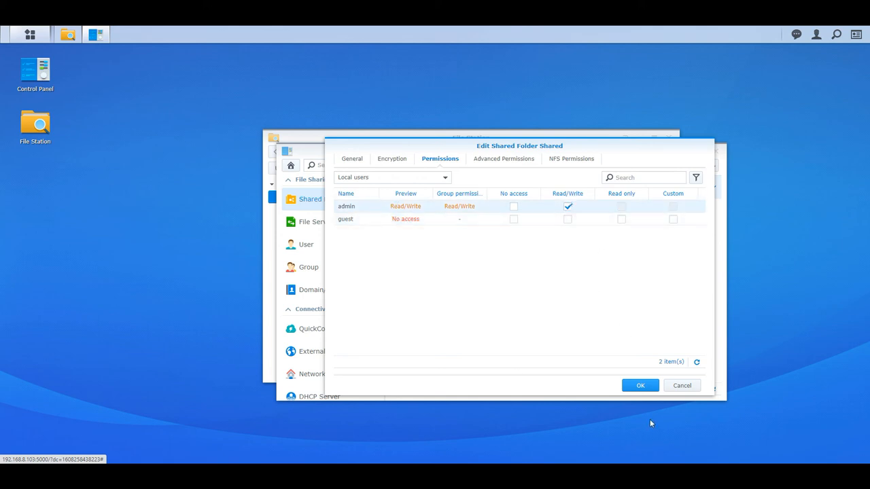
left_click(639, 385)
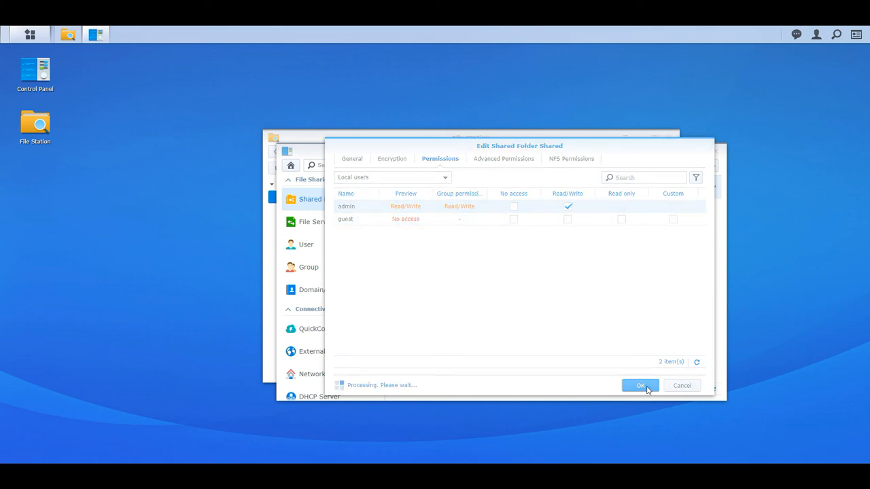
left_click(639, 385)
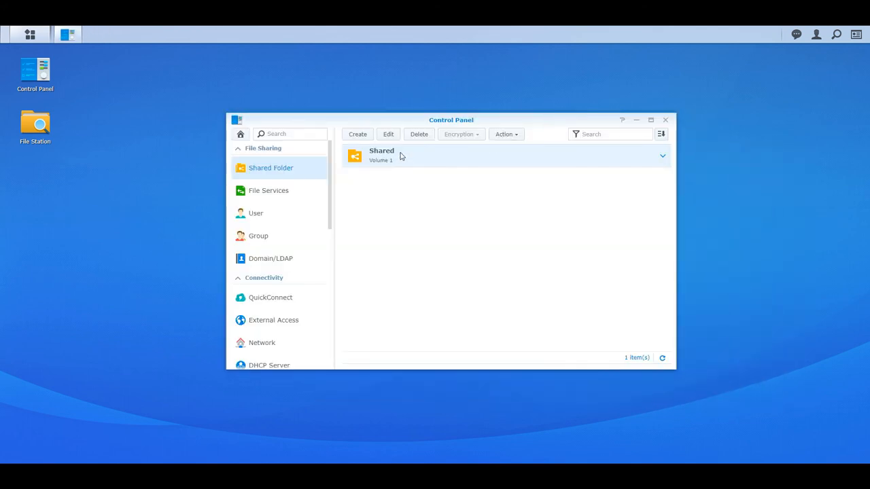
Review Shared's General and Advanced Permissions tabs, then close Control Panel.
left_click(388, 134)
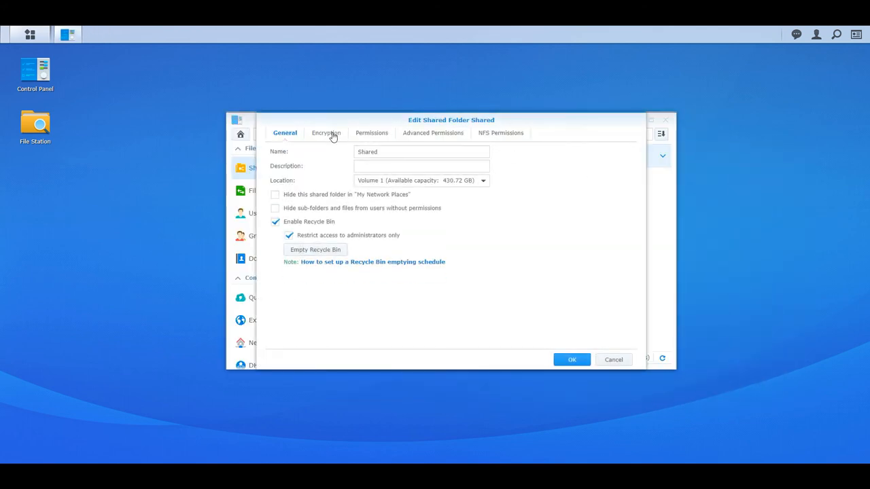
left_click(433, 133)
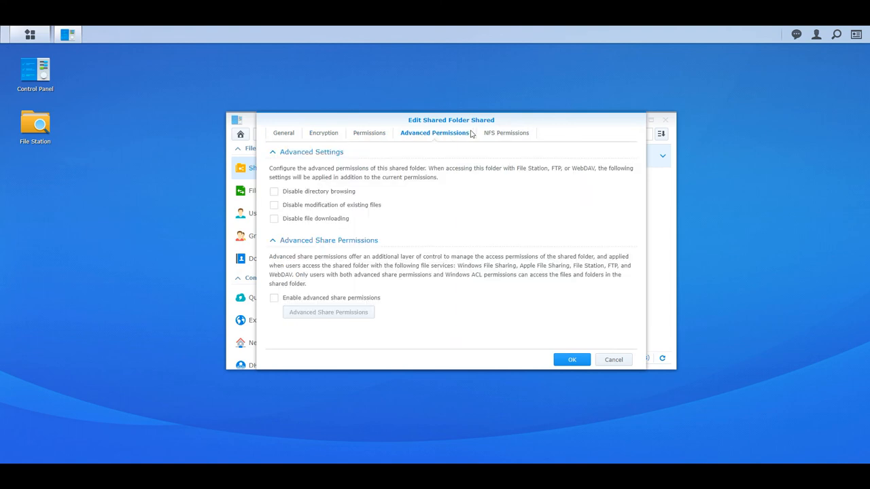
mouse_move(648, 303)
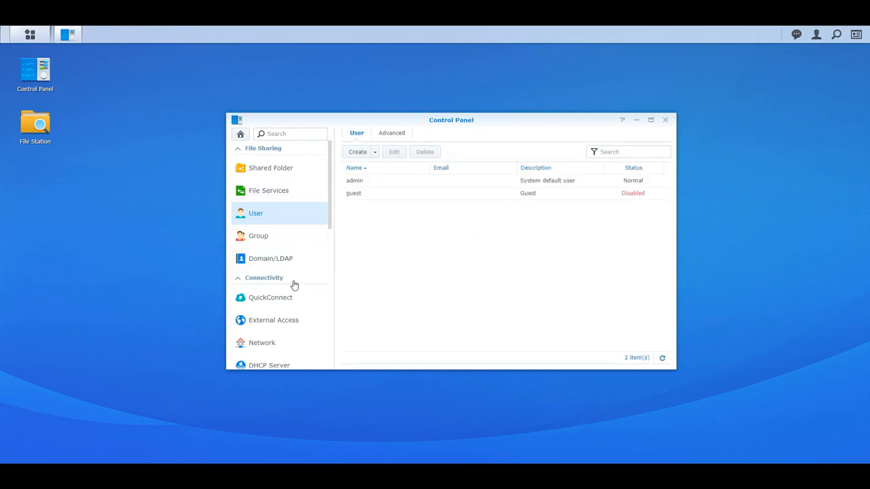
scroll("down", 3)
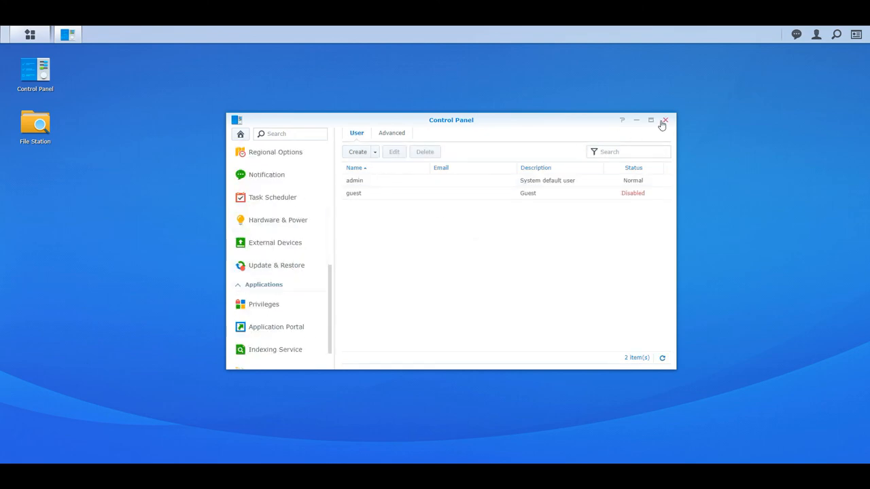
left_click(665, 120)
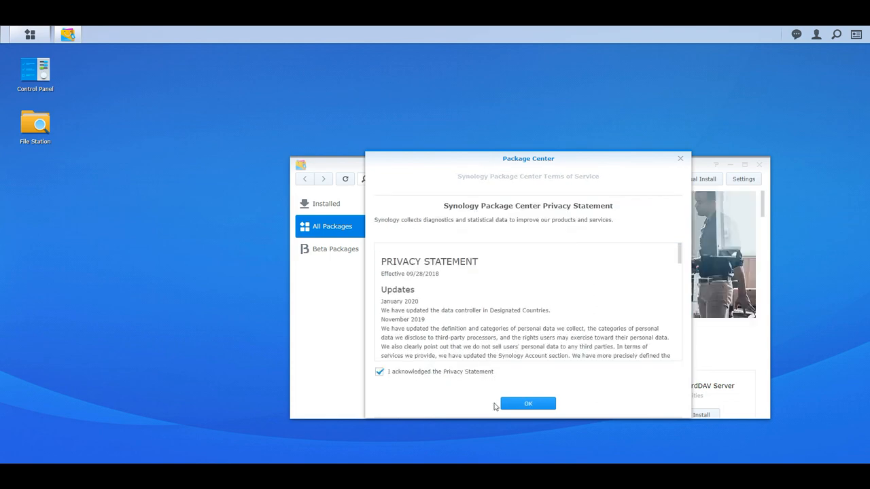
Acknowledge the privacy statement, maximize Package Center, and view Hyper Backup details.
left_click(528, 402)
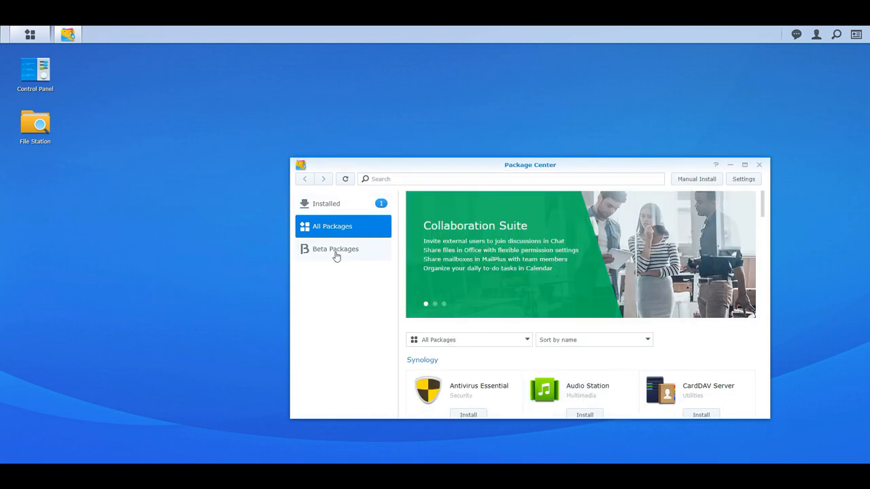
left_click(744, 165)
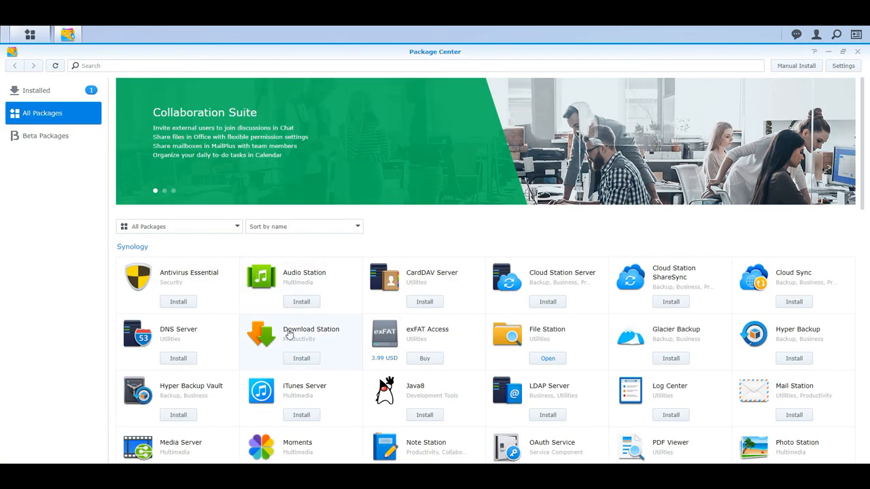
scroll("down", 3)
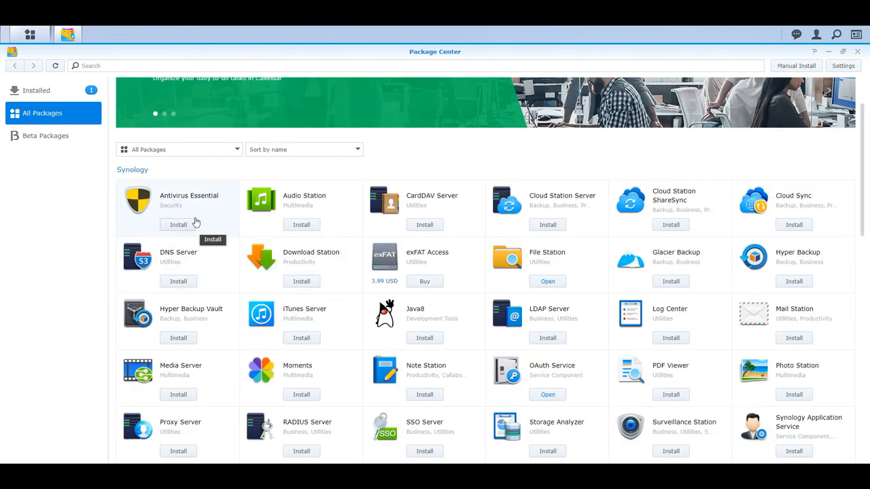
mouse_move(417, 358)
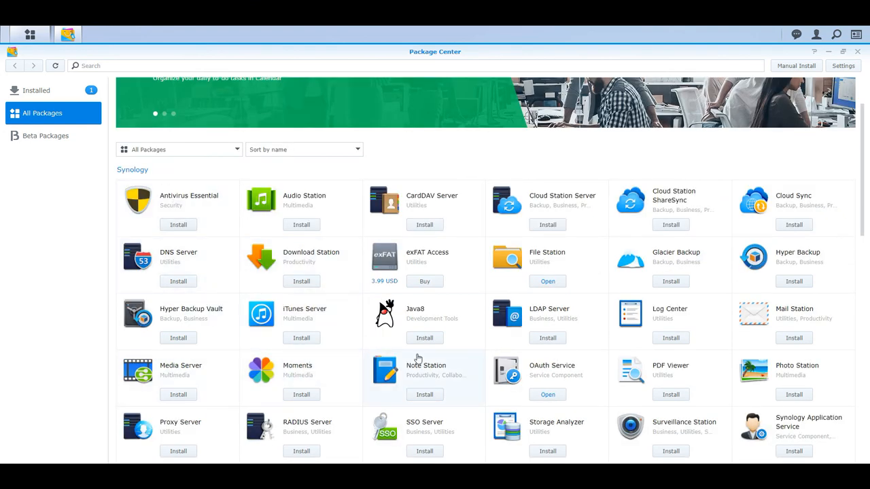
mouse_move(326, 373)
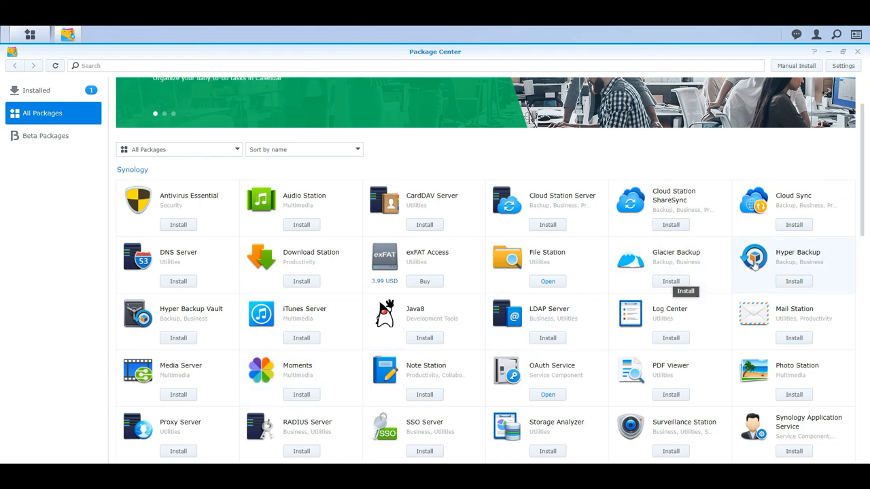
left_click(797, 252)
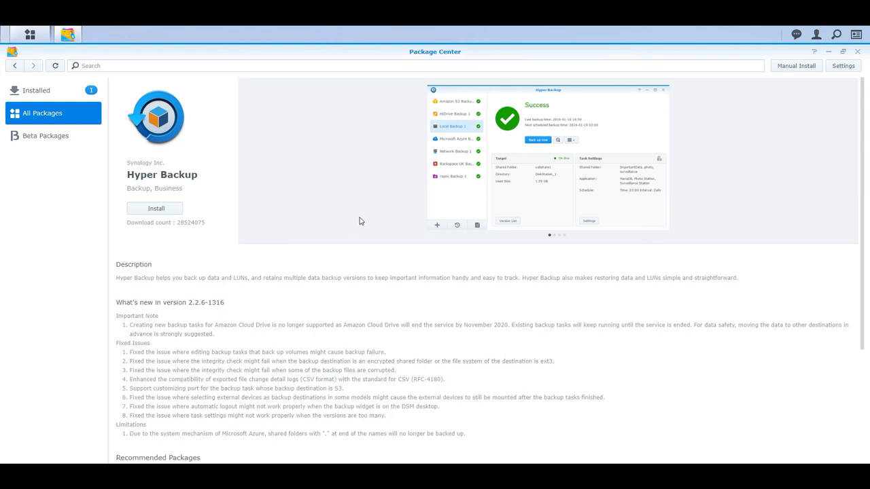
mouse_move(234, 185)
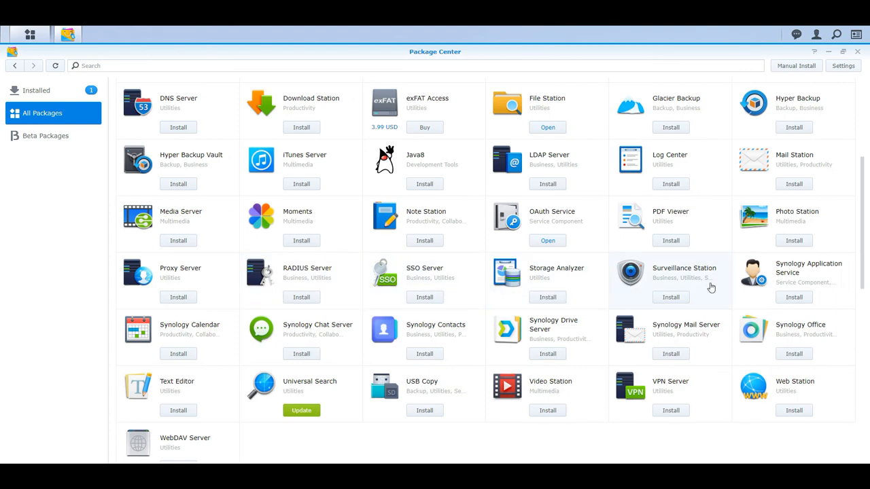
Scroll through the Synology and third-party package lists and back to the top.
scroll("down", 3)
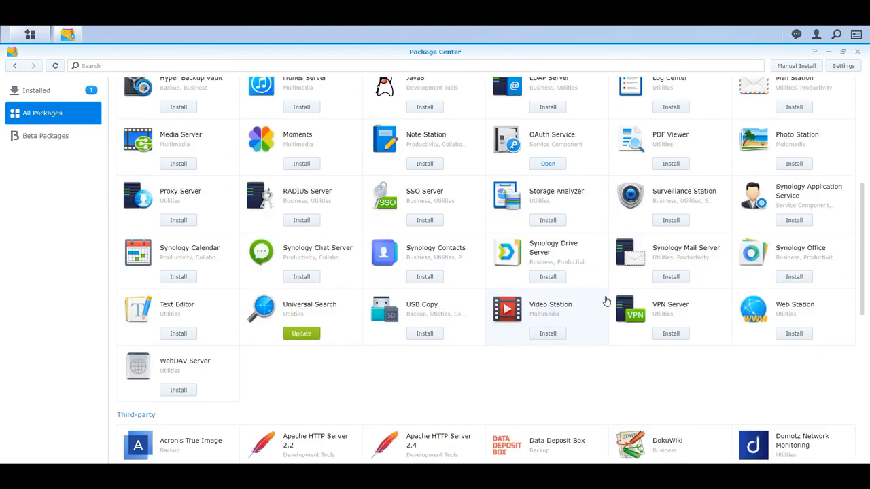
scroll("down", 3)
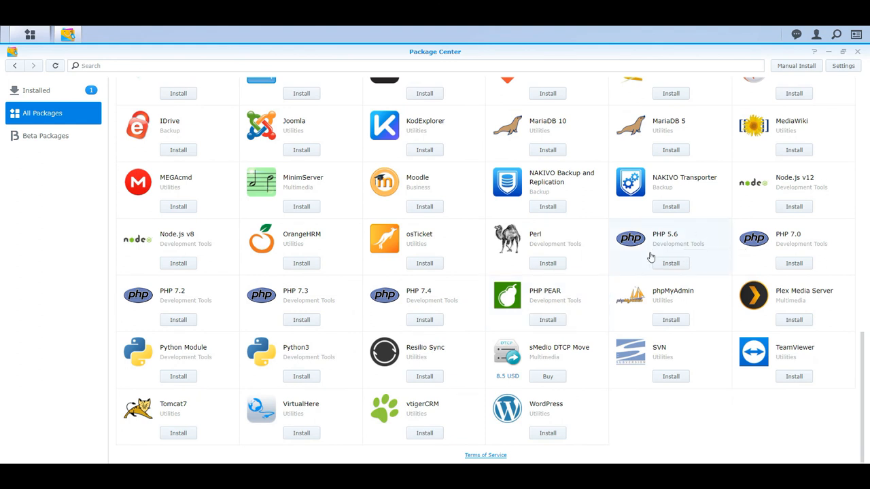
mouse_move(683, 245)
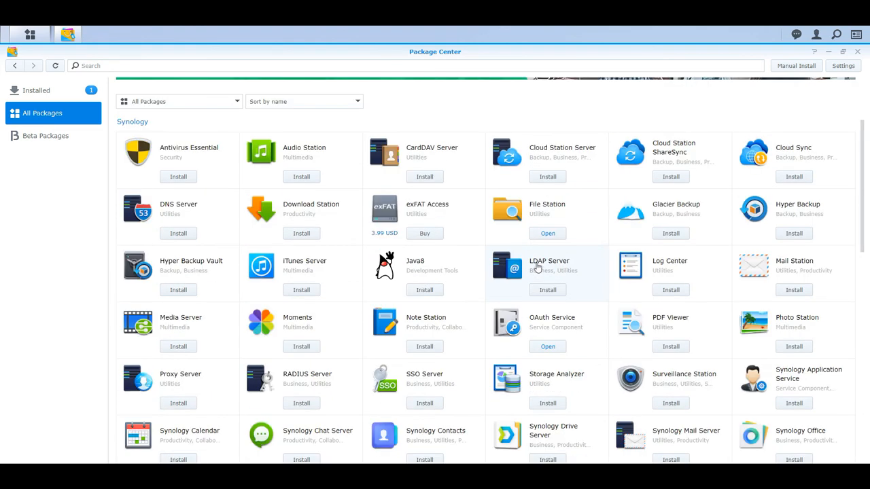
scroll("up", 3)
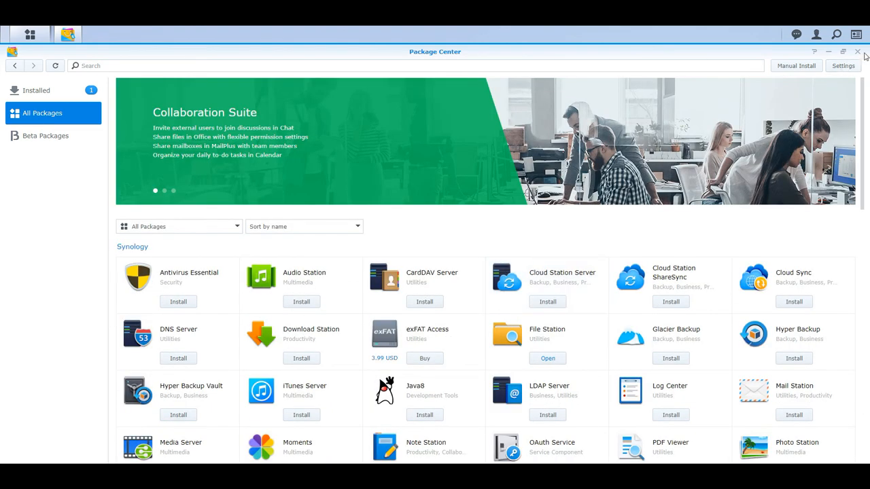
Close Package Center, glance at the Main Menu, and bring back the System Health and Resource Monitor widgets.
left_click(856, 52)
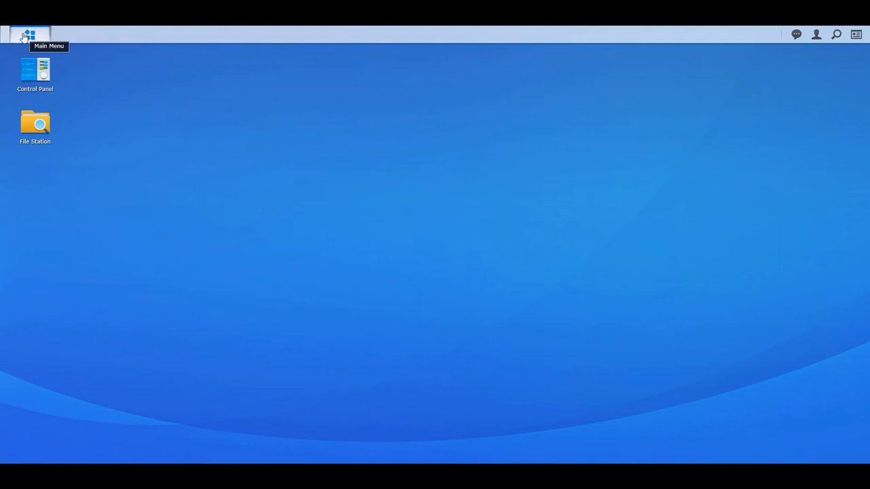
left_click(29, 34)
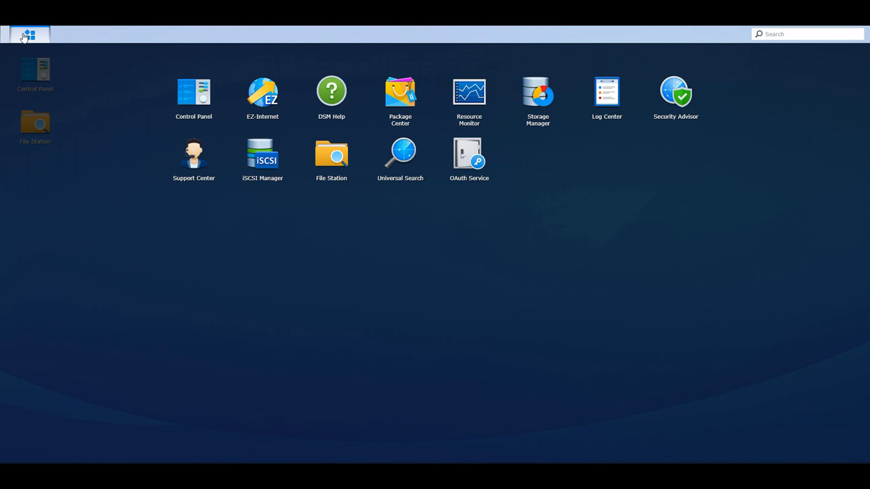
left_click(30, 34)
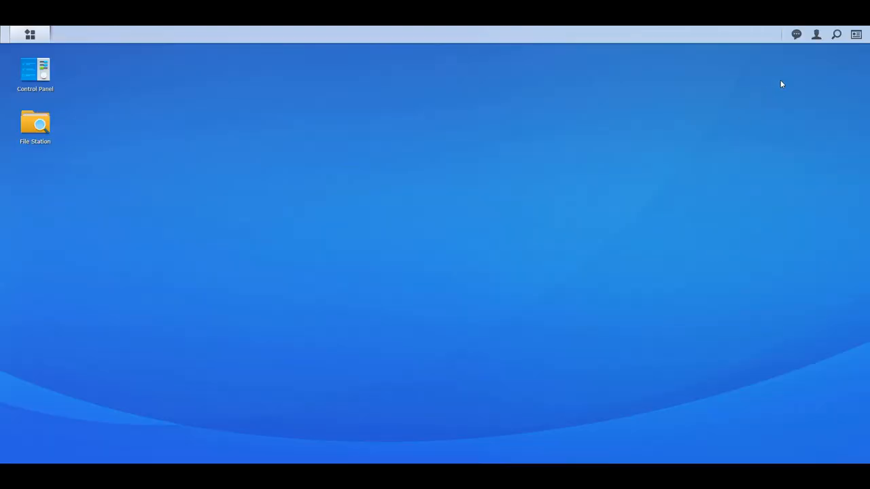
left_click(855, 34)
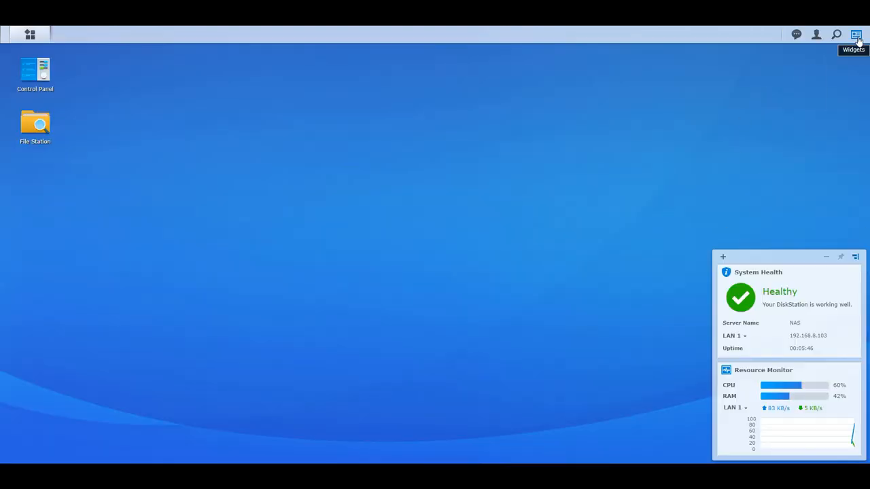